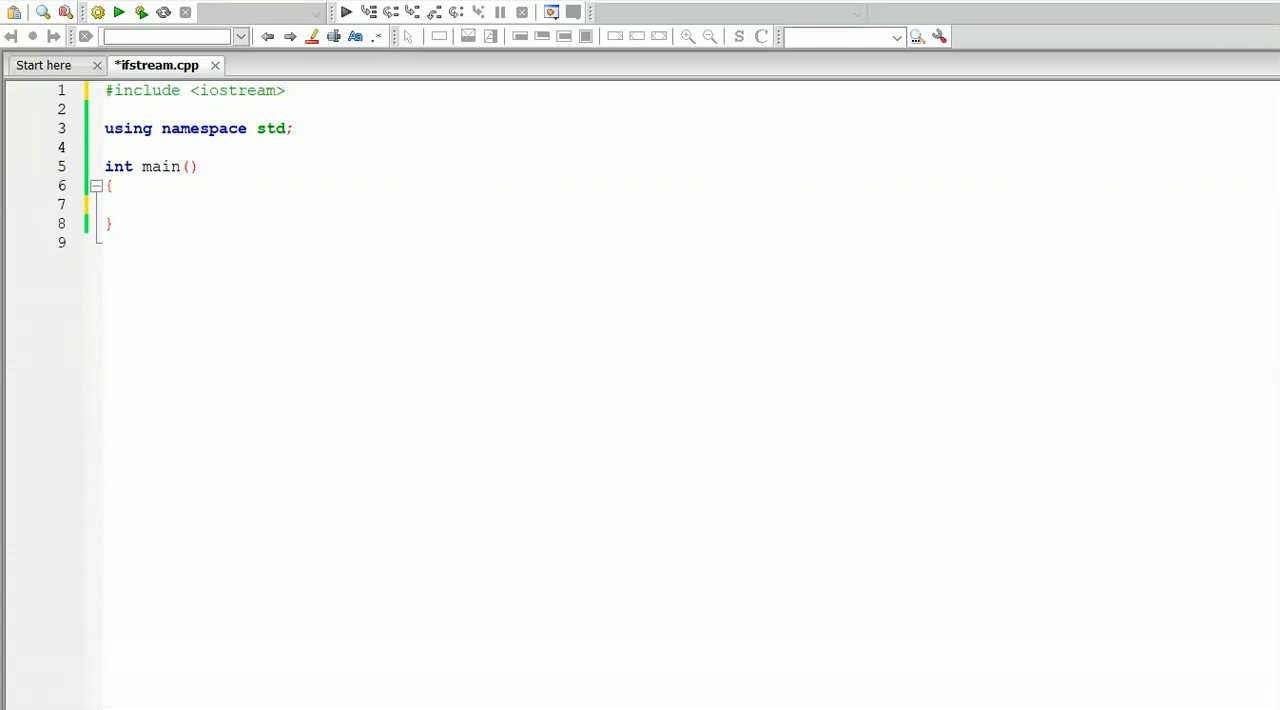
# Insert a blank line after the #include <iostream> line.
pyautogui.click(284, 90)
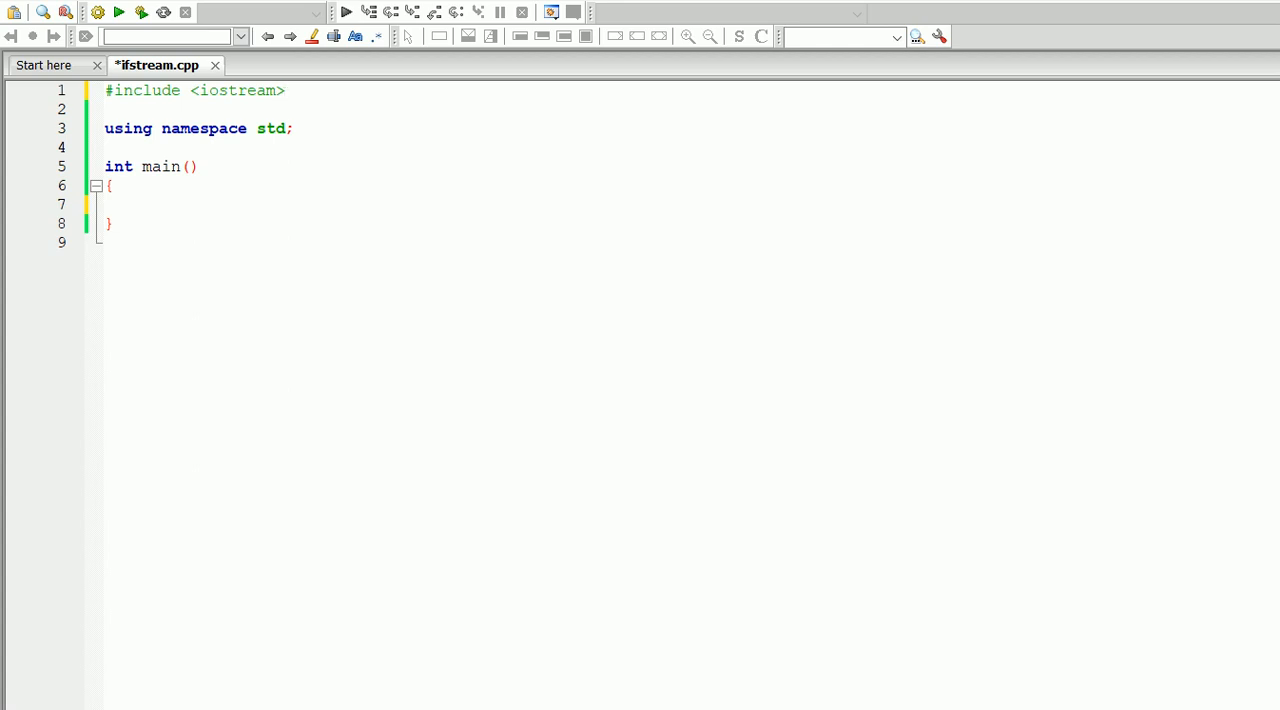
pyautogui.press('Return')
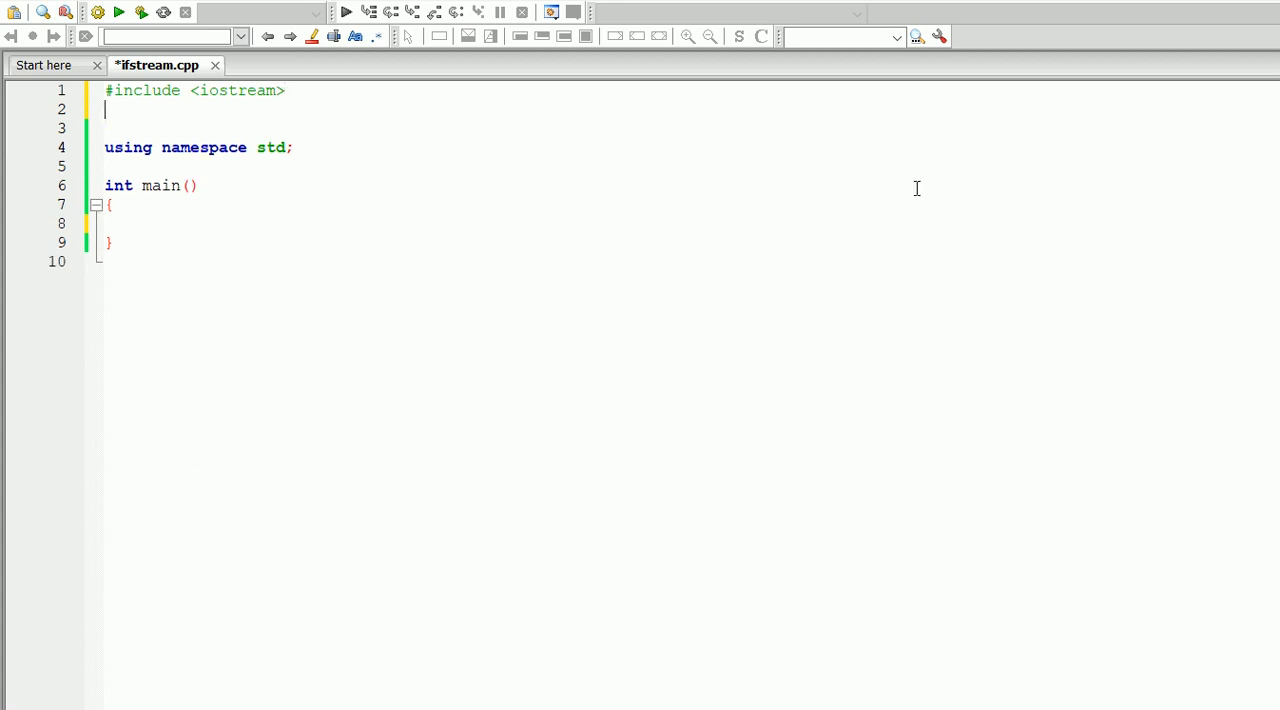
# Write #include <fstream> on the new line below the iostream include.
pyautogui.write('#include <')
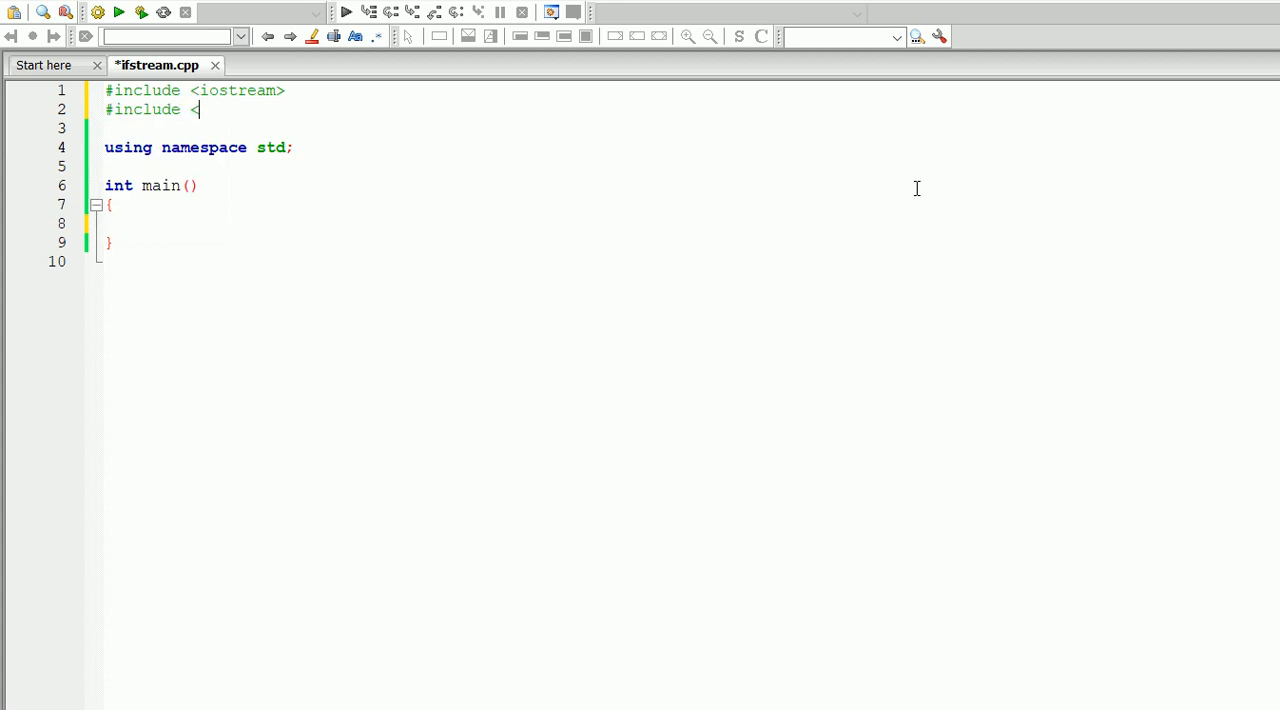
pyautogui.write('fstream>')
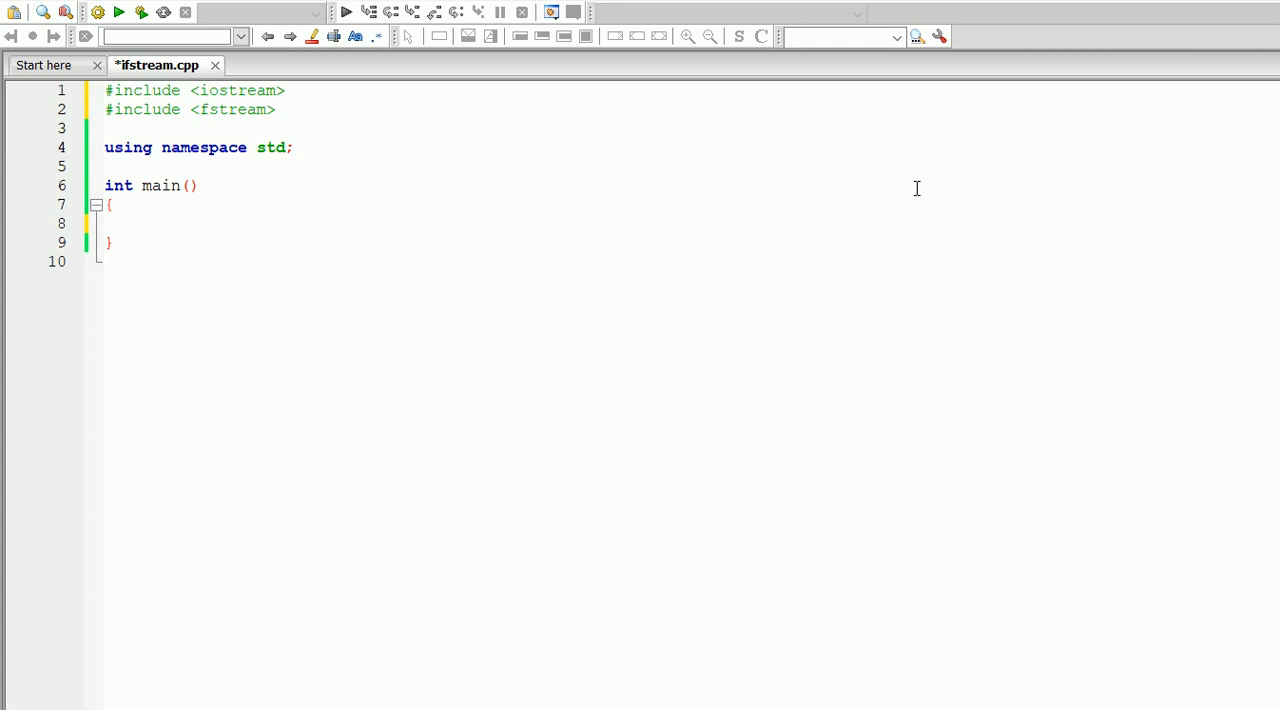
pyautogui.click(140, 224)
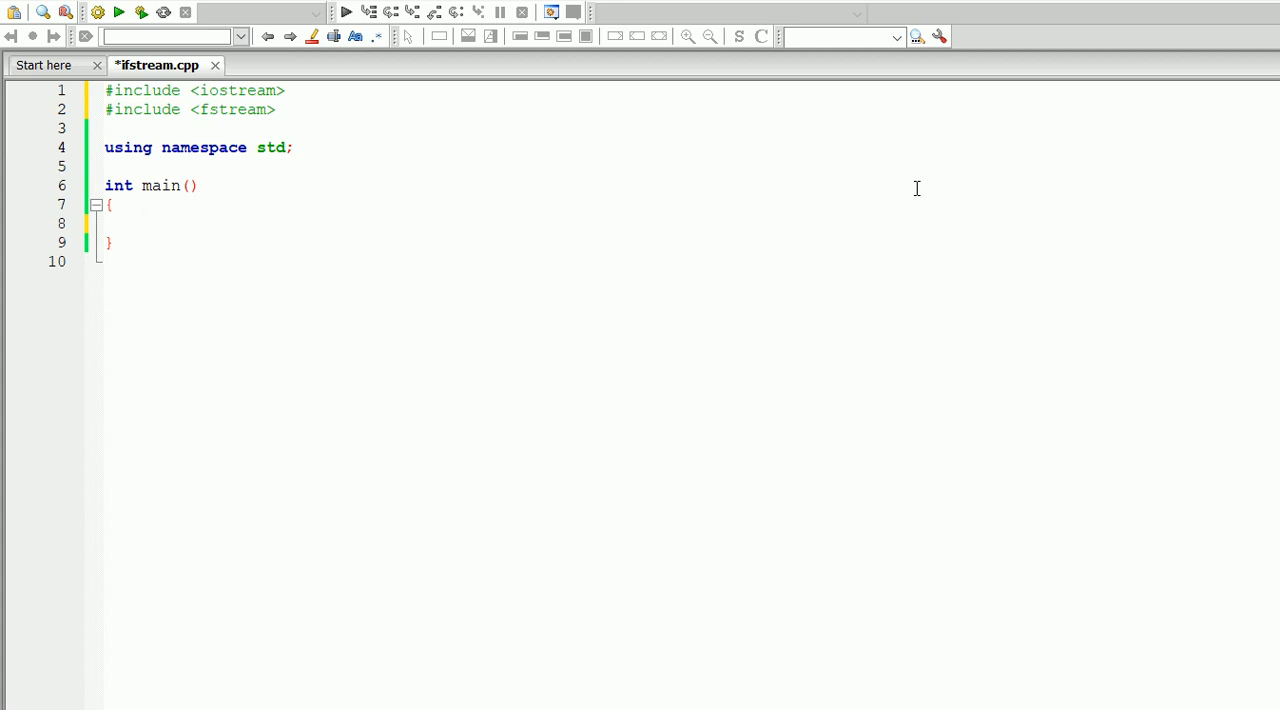
# Declare ifstream myFile; as the first statement in main.
pyautogui.write('ifst')
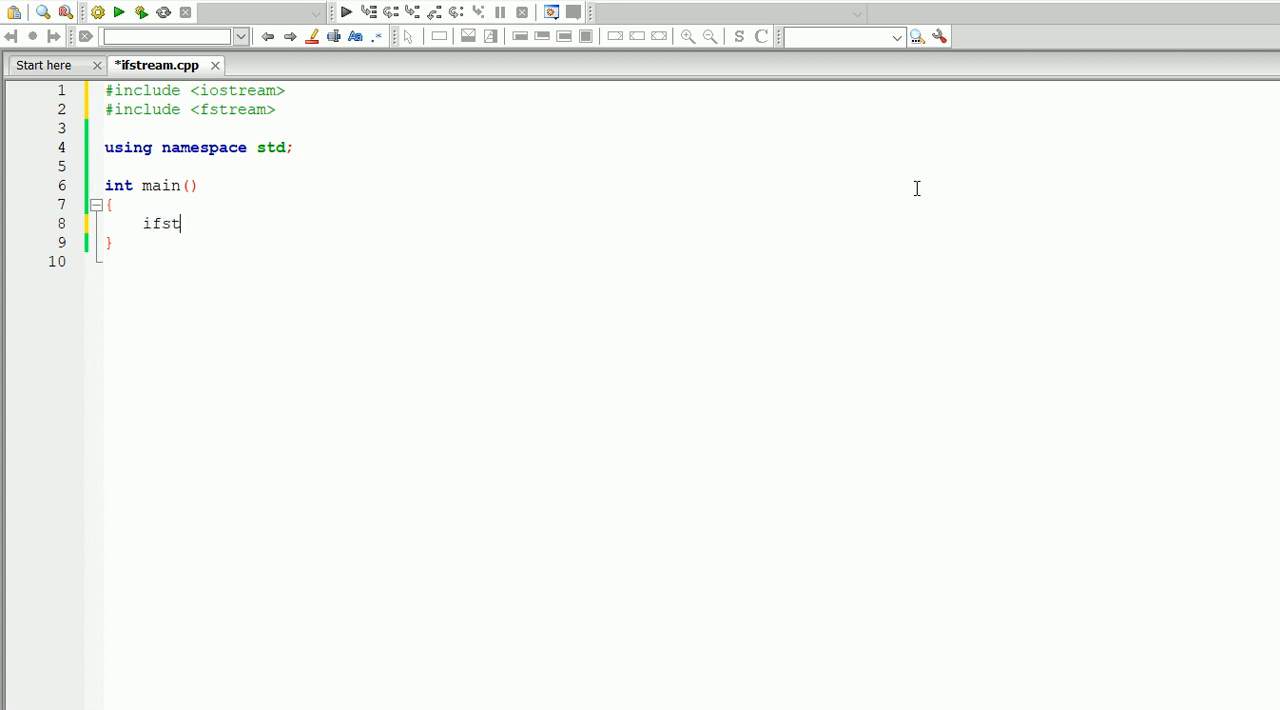
pyautogui.write('ream')
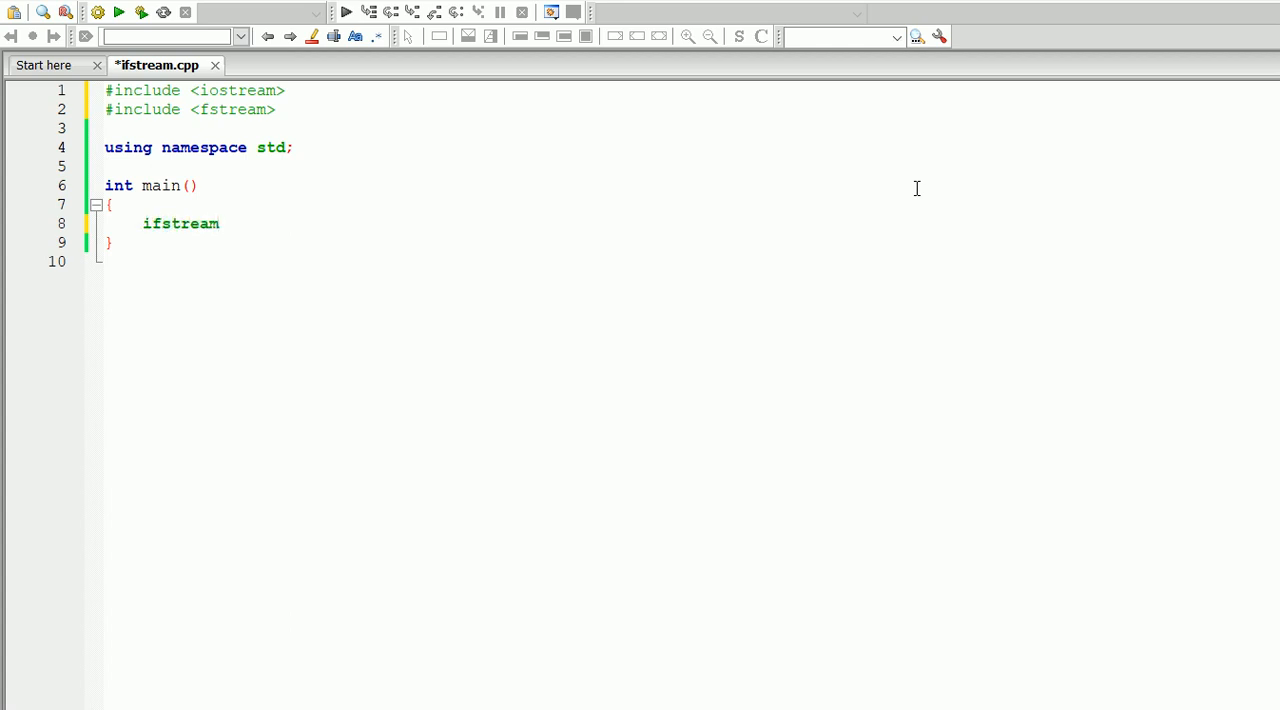
pyautogui.write('my')
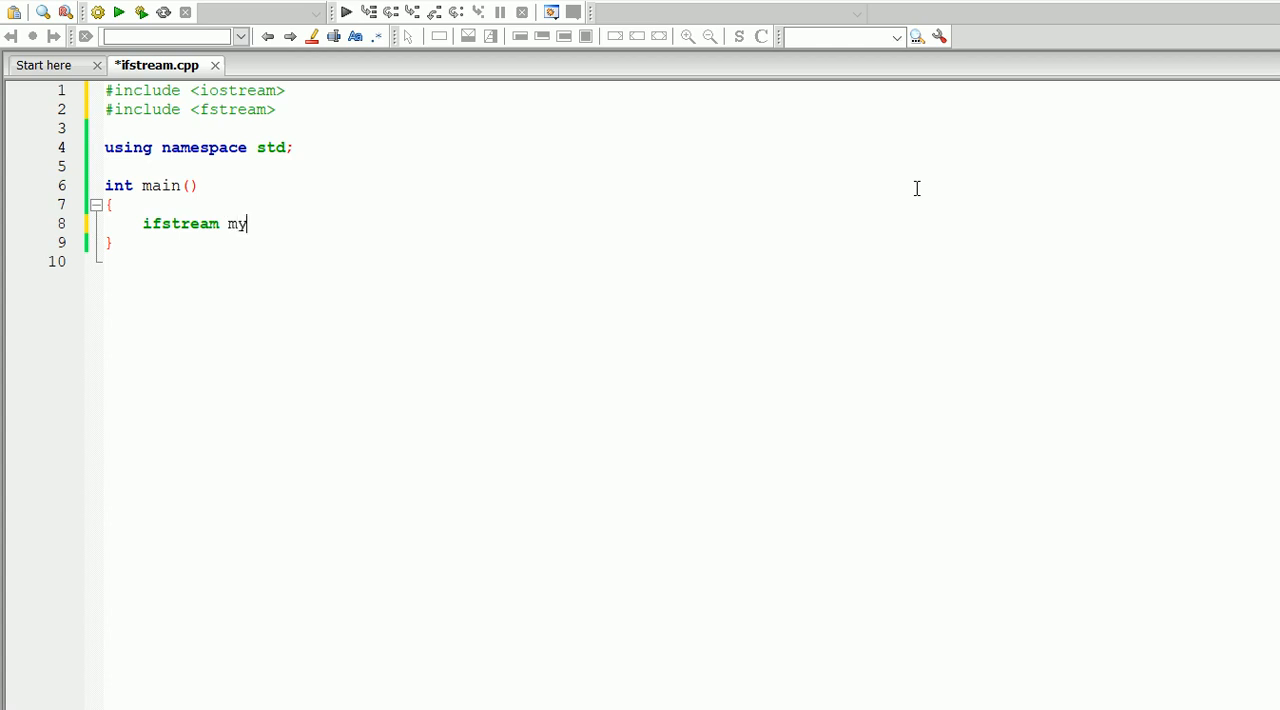
pyautogui.write('File;')
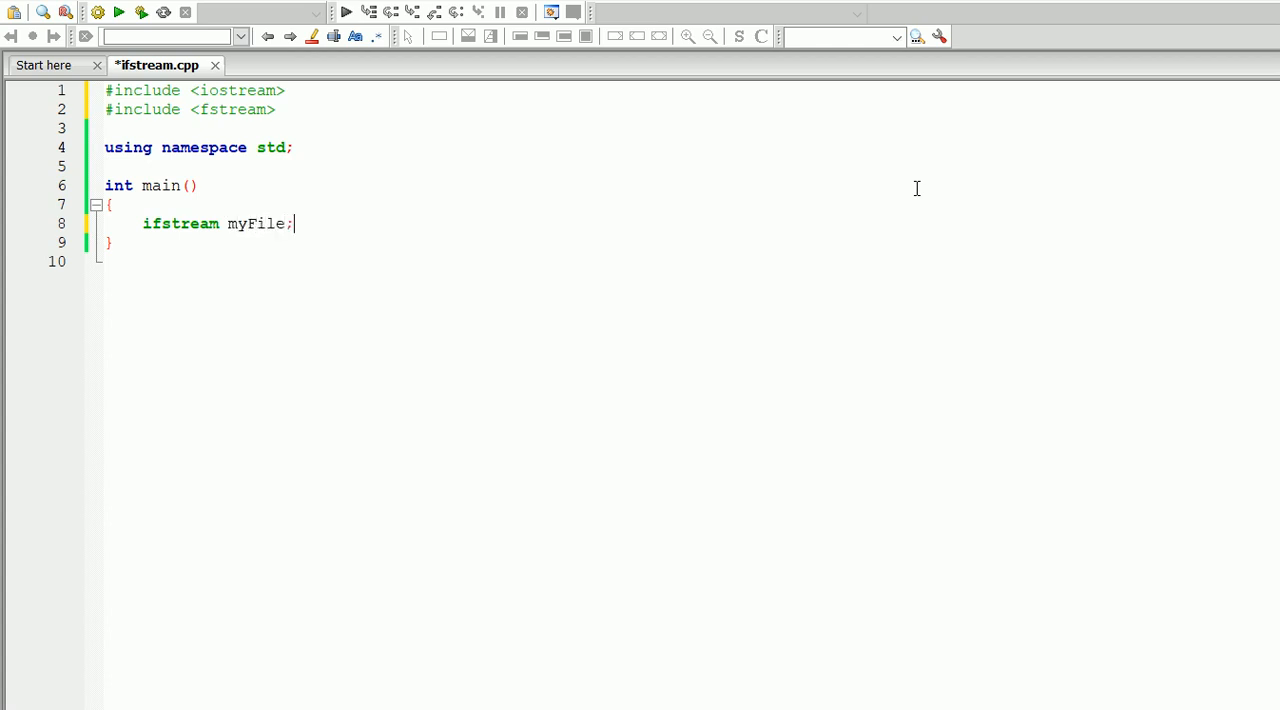
pyautogui.press('Return')
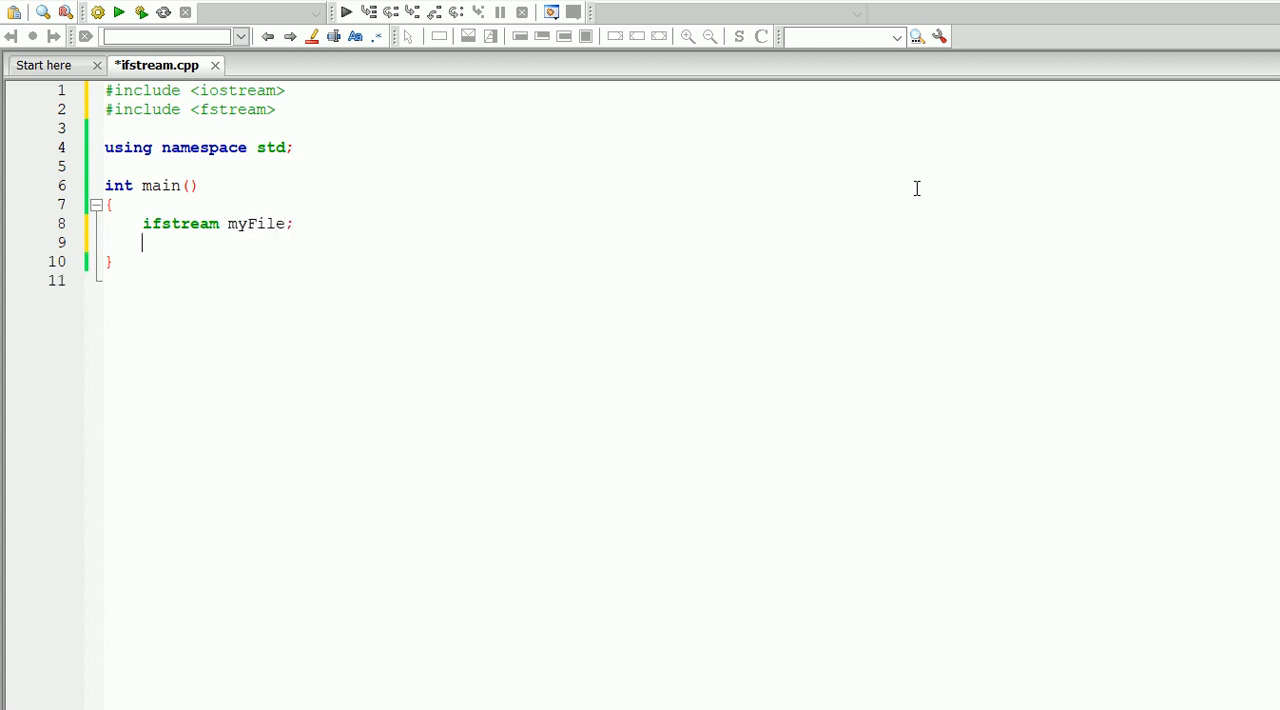
# Add a myFile.open() call with empty parentheses on the next line.
pyautogui.write('myFile')
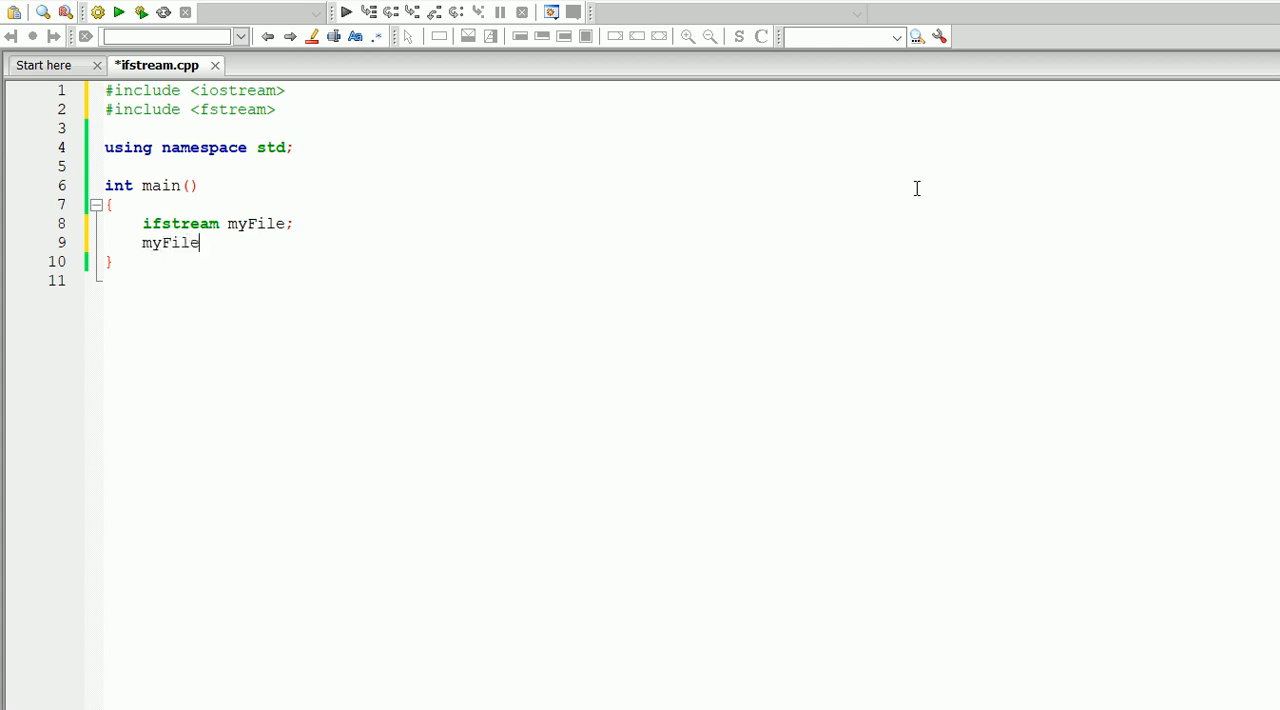
pyautogui.write('.ope')
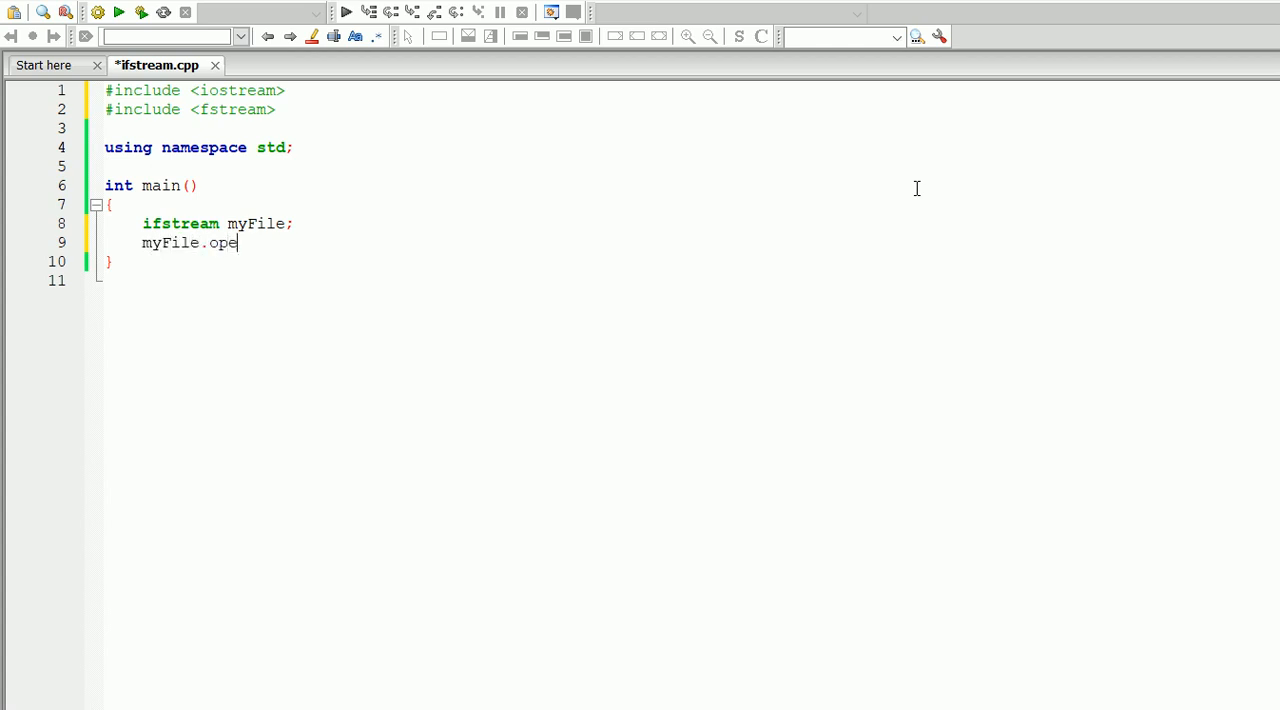
pyautogui.write('n()')
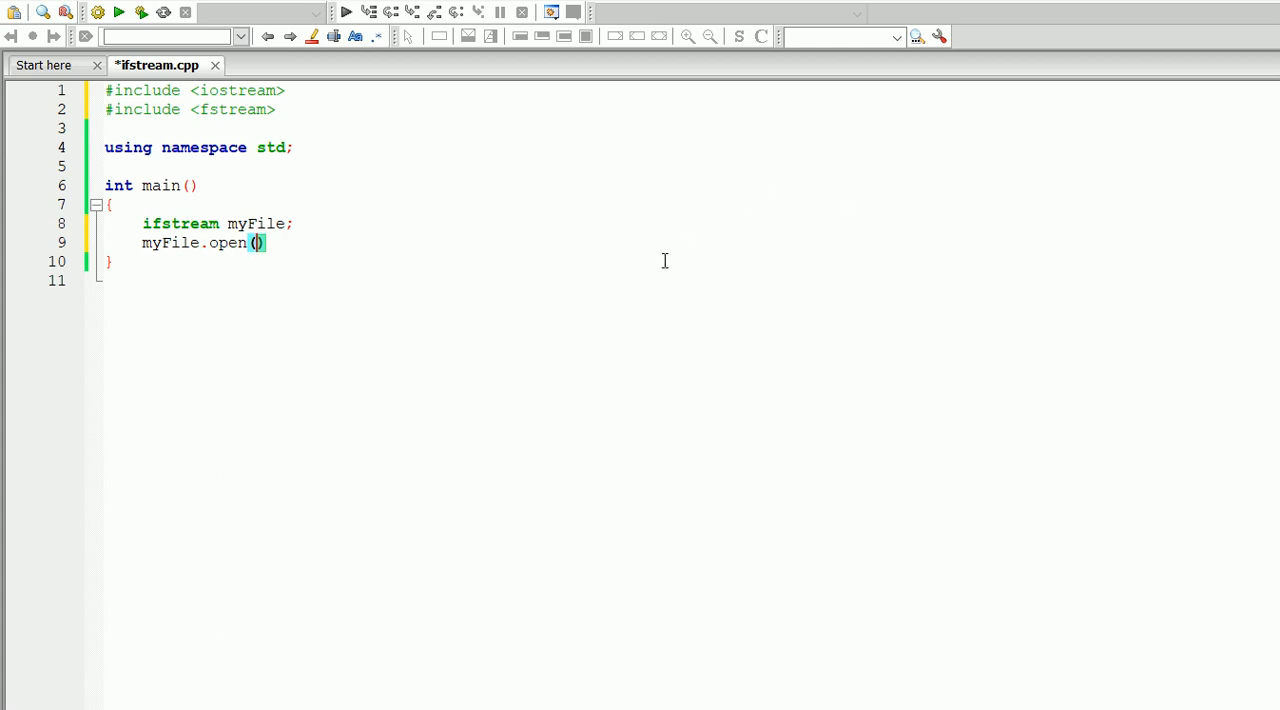
pyautogui.moveTo(698, 344)
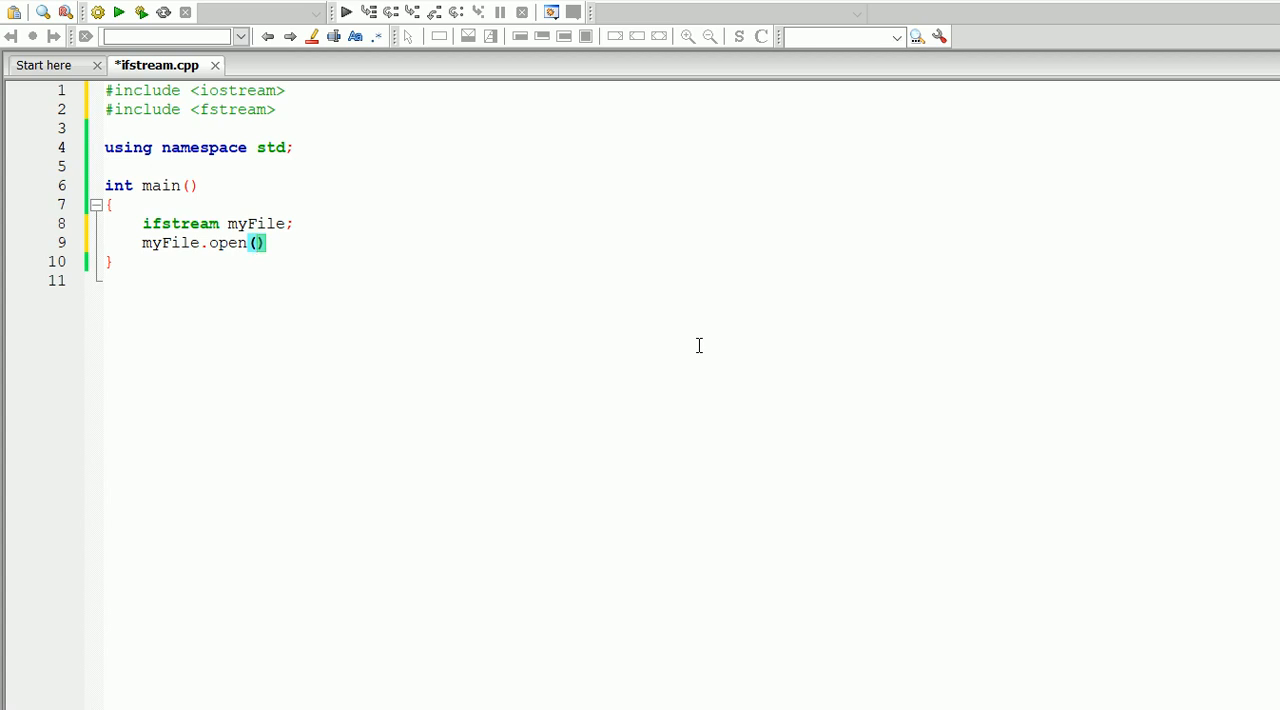
pyautogui.moveTo(758, 492)
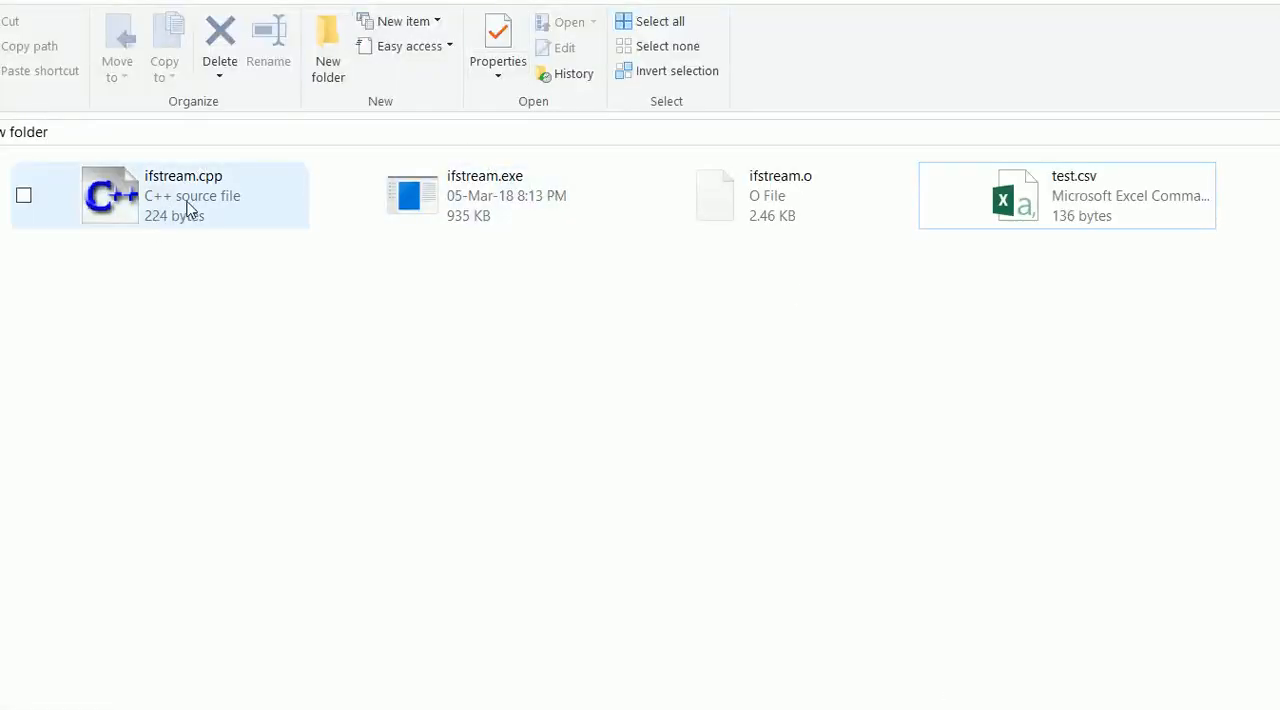
# View the project folder in File Explorer to find the test.csv file name.
pyautogui.click(1064, 196)
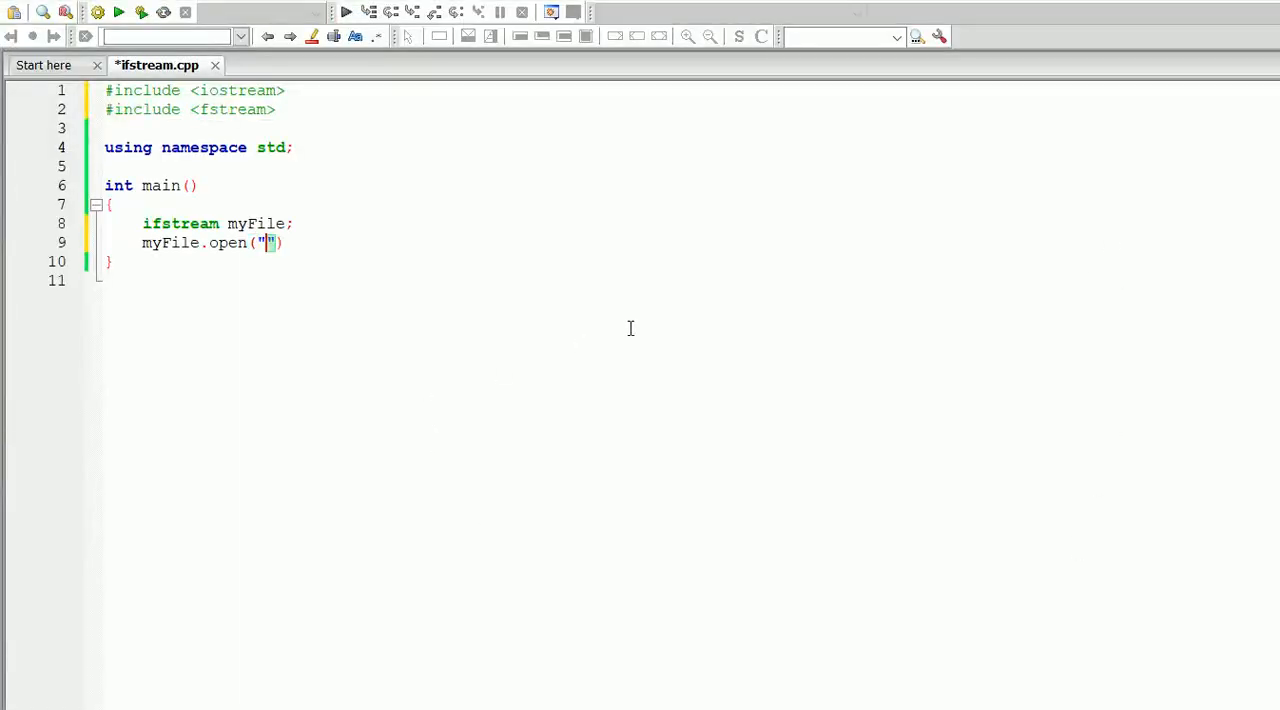
# Complete the call as myFile.open("test.csv"); and leave blank lines below it.
pyautogui.write('test')
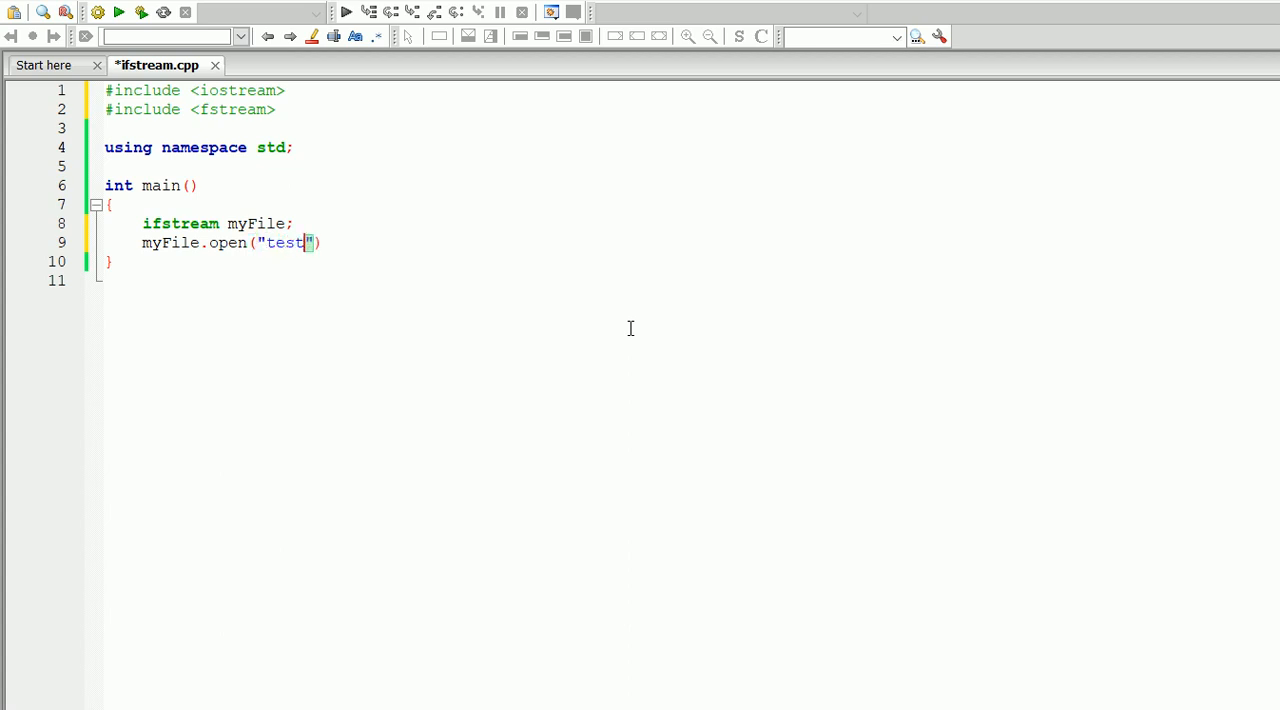
pyautogui.write('.c')
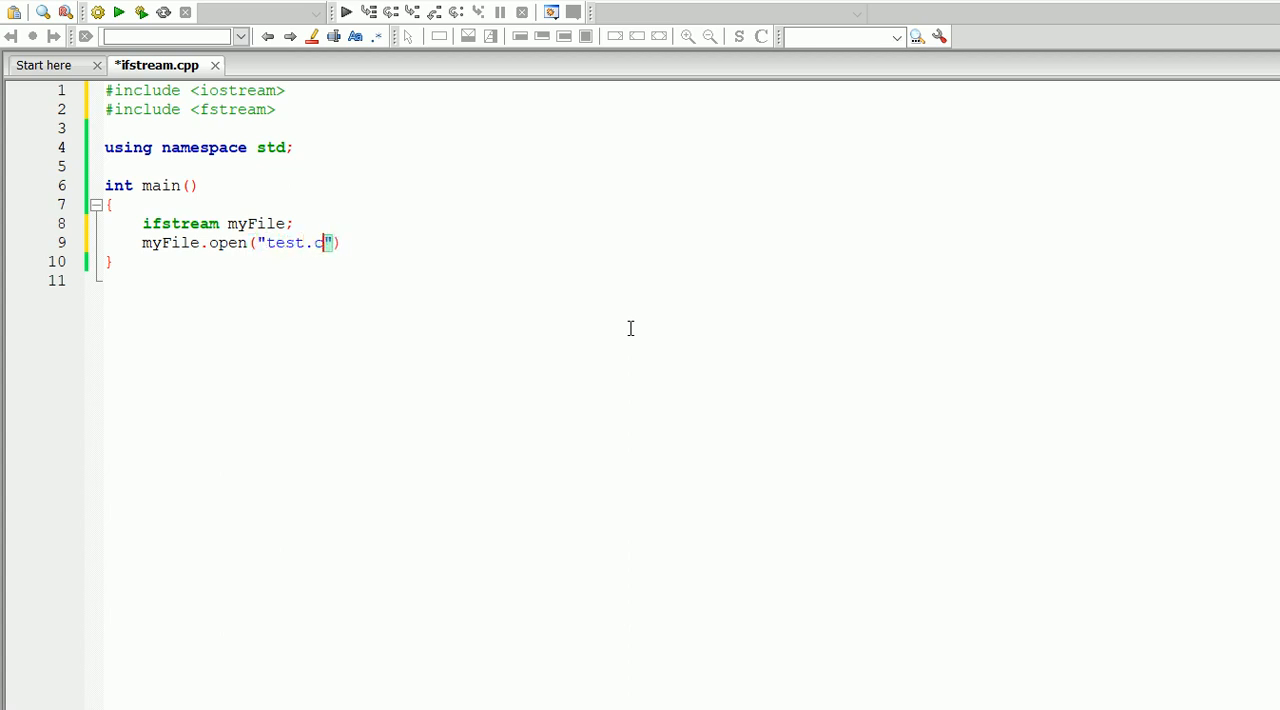
pyautogui.write('sv");')
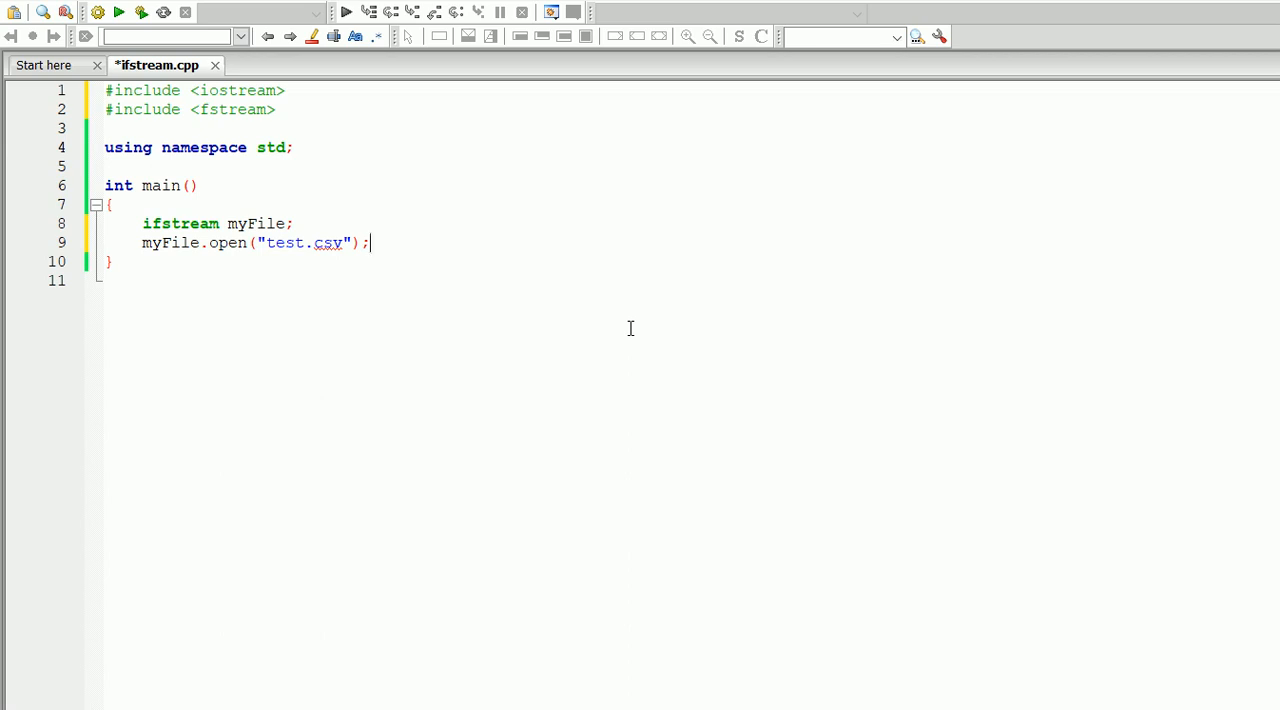
pyautogui.press('Enter')
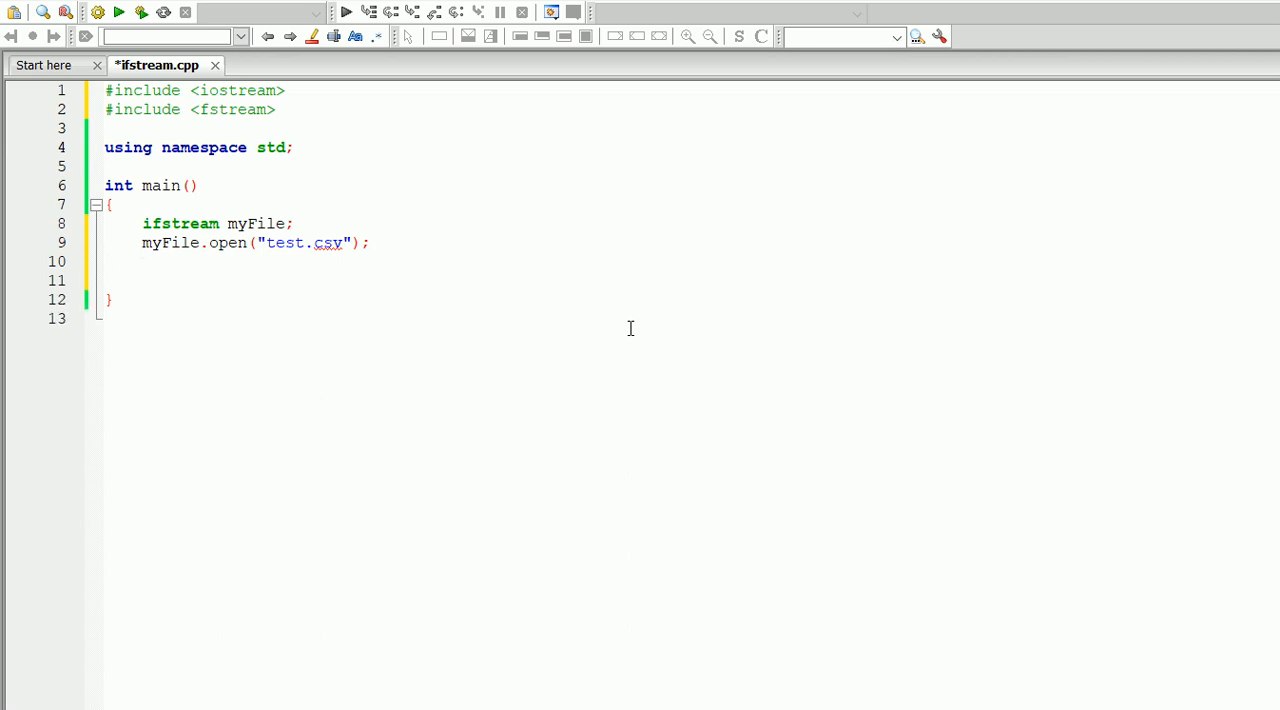
# Write a while(myFile.good()) { } loop with its braces on separate lines.
pyautogui.write('while')
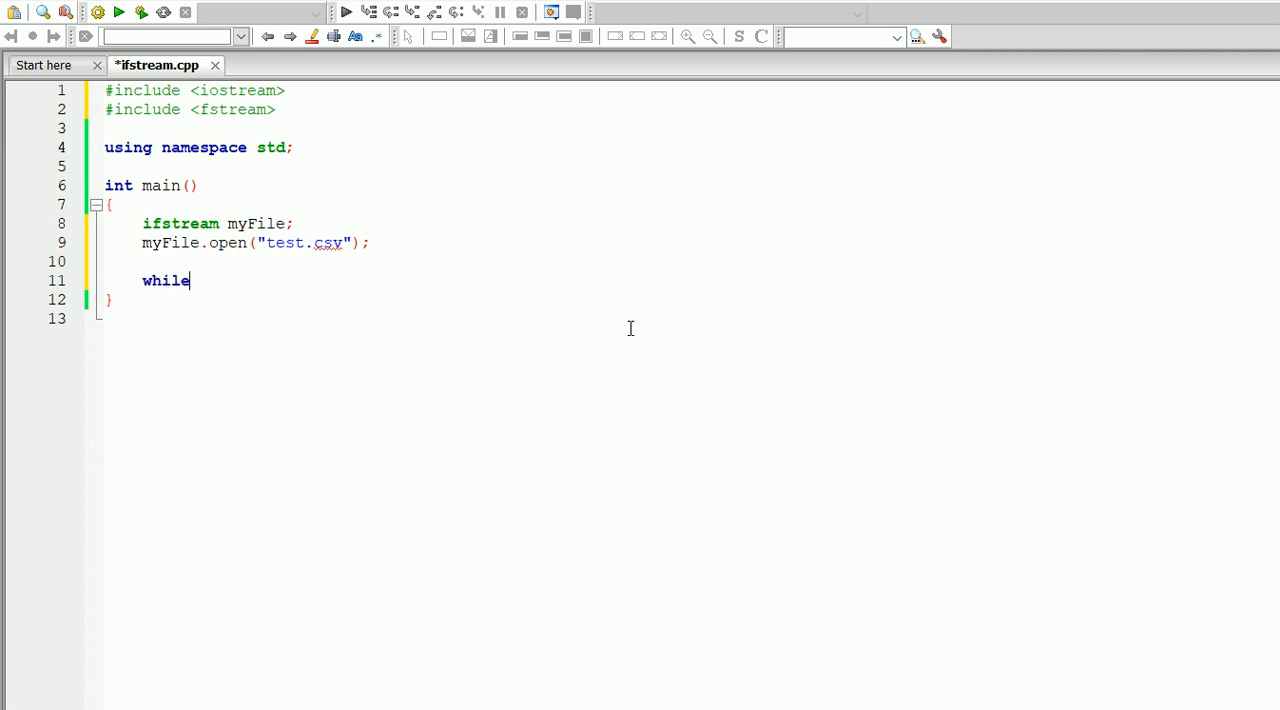
pyautogui.write('(my)')
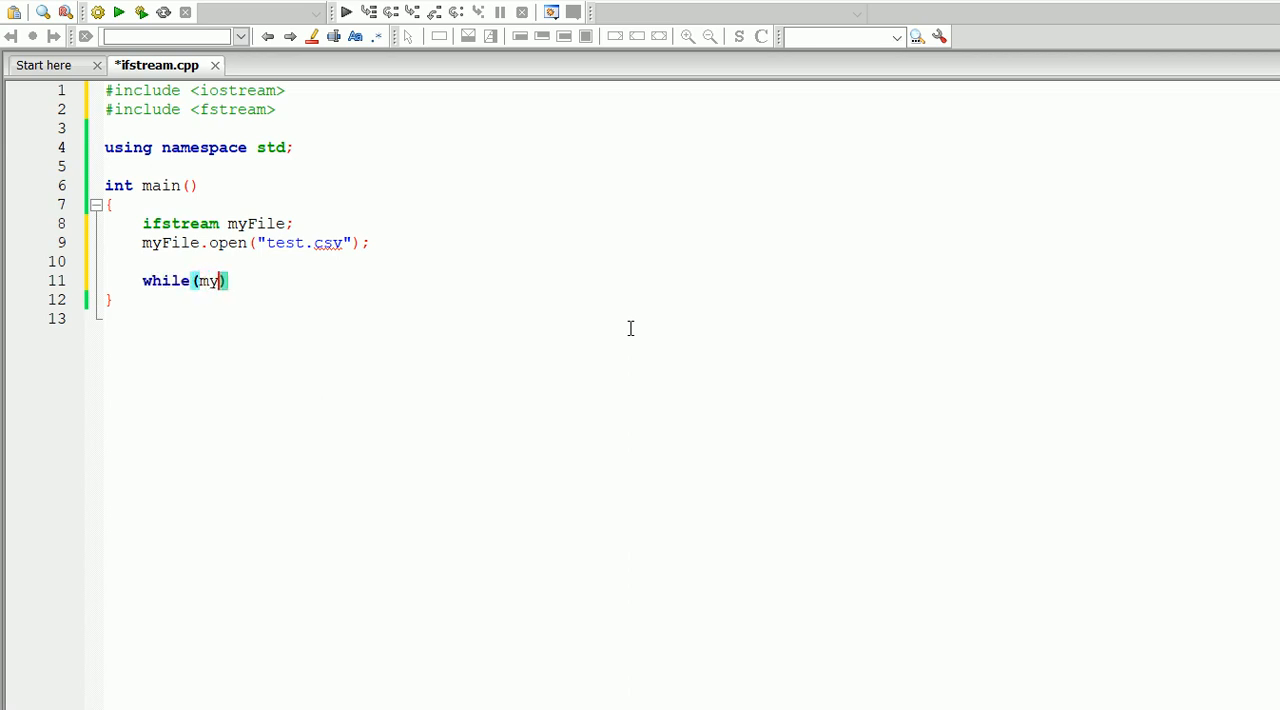
pyautogui.write('File.good')
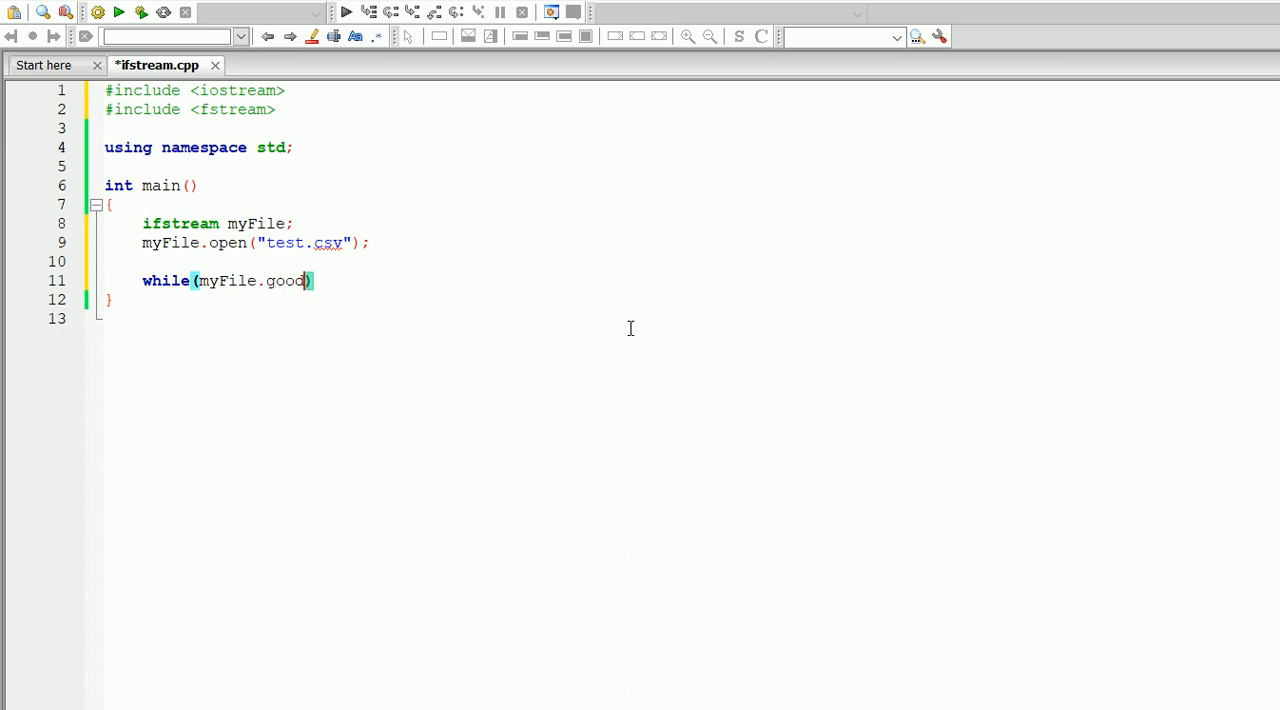
pyautogui.write('() {}')
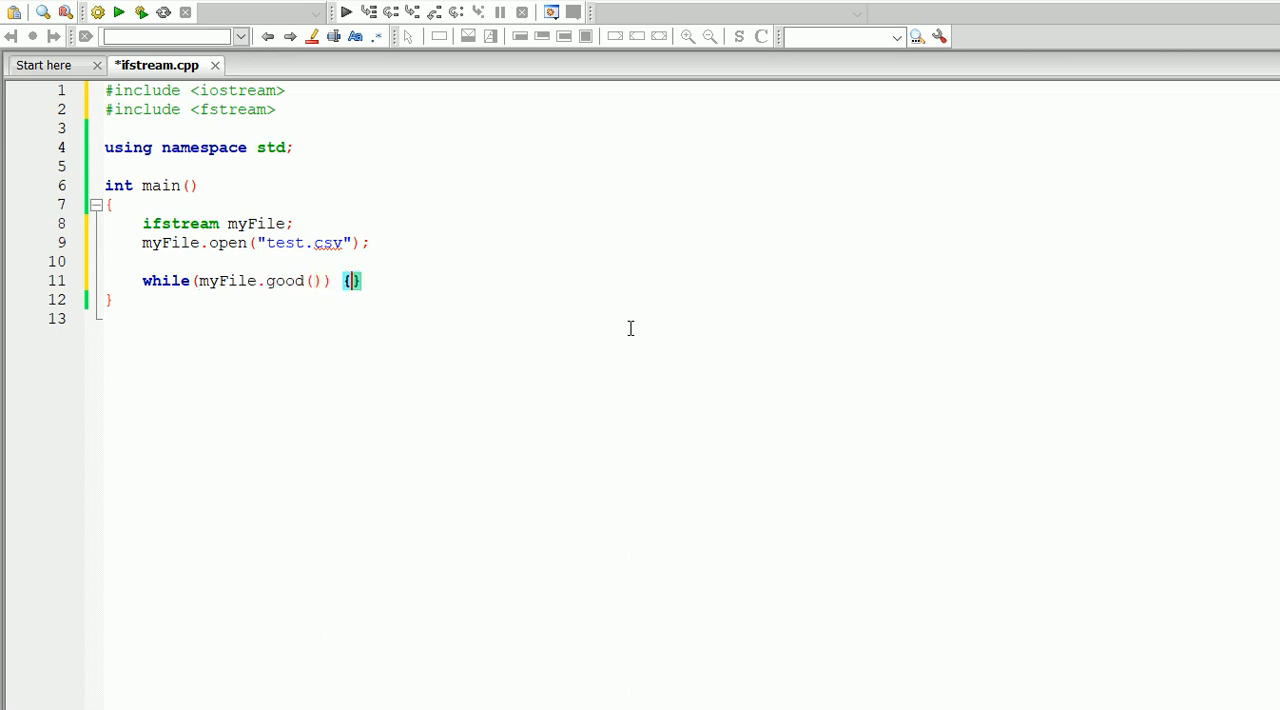
pyautogui.press('Return')
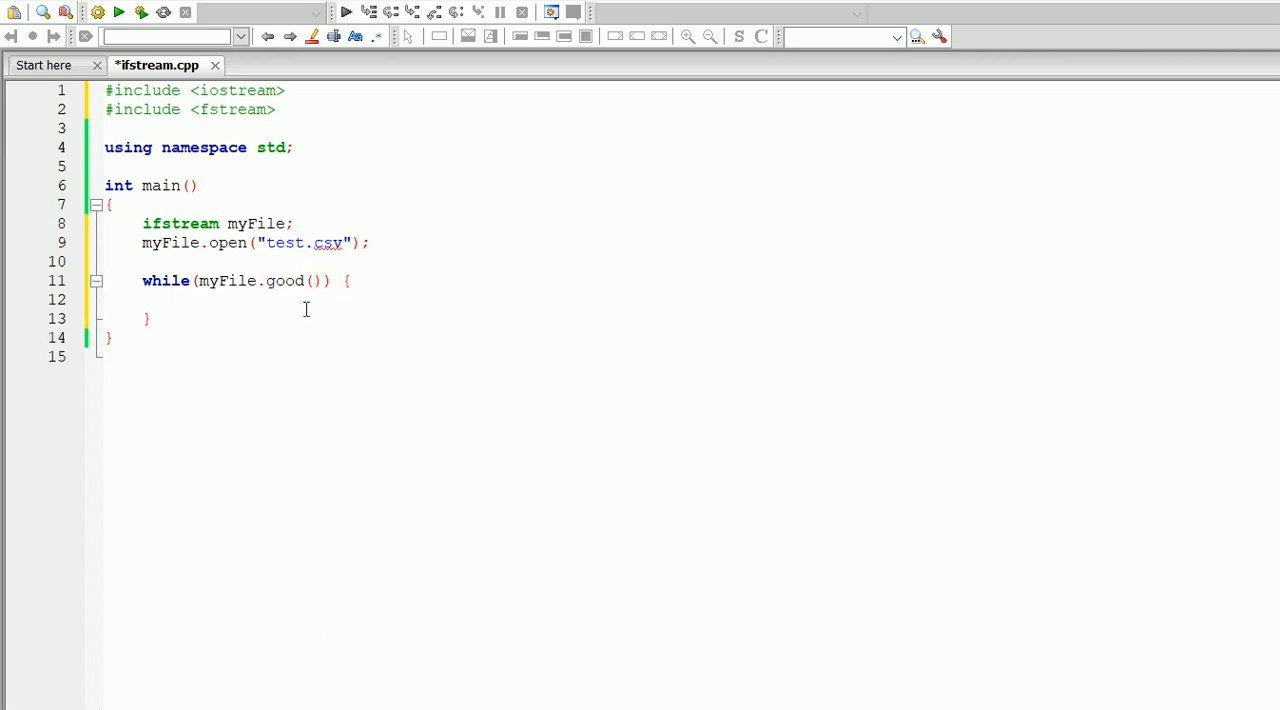
pyautogui.moveTo(380, 336)
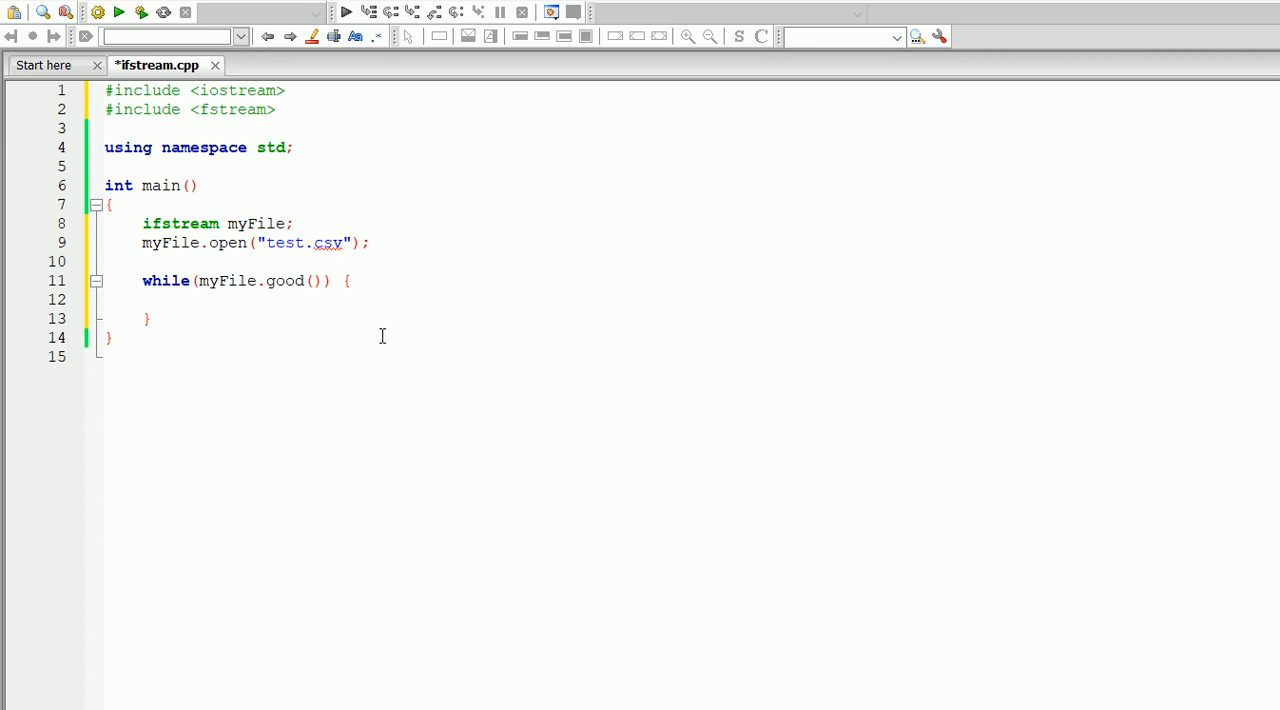
pyautogui.click(180, 300)
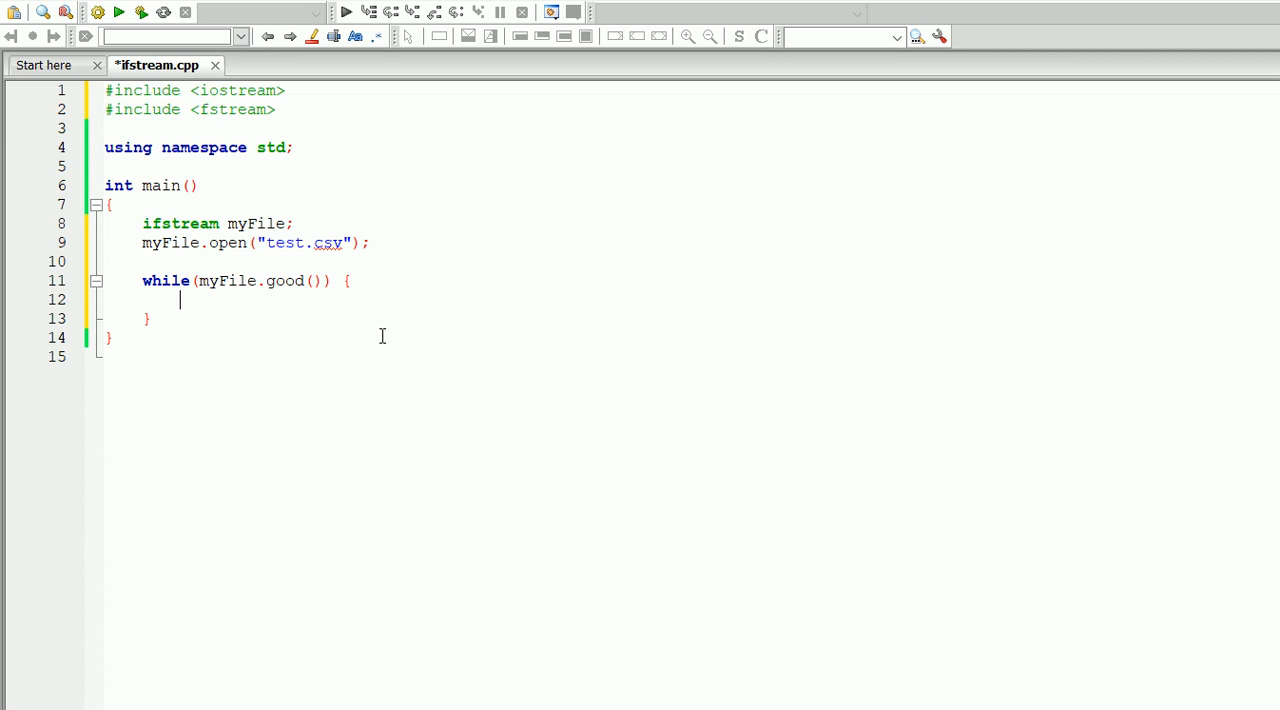
# Declare string line; at the start of the loop body.
pyautogui.write('c')
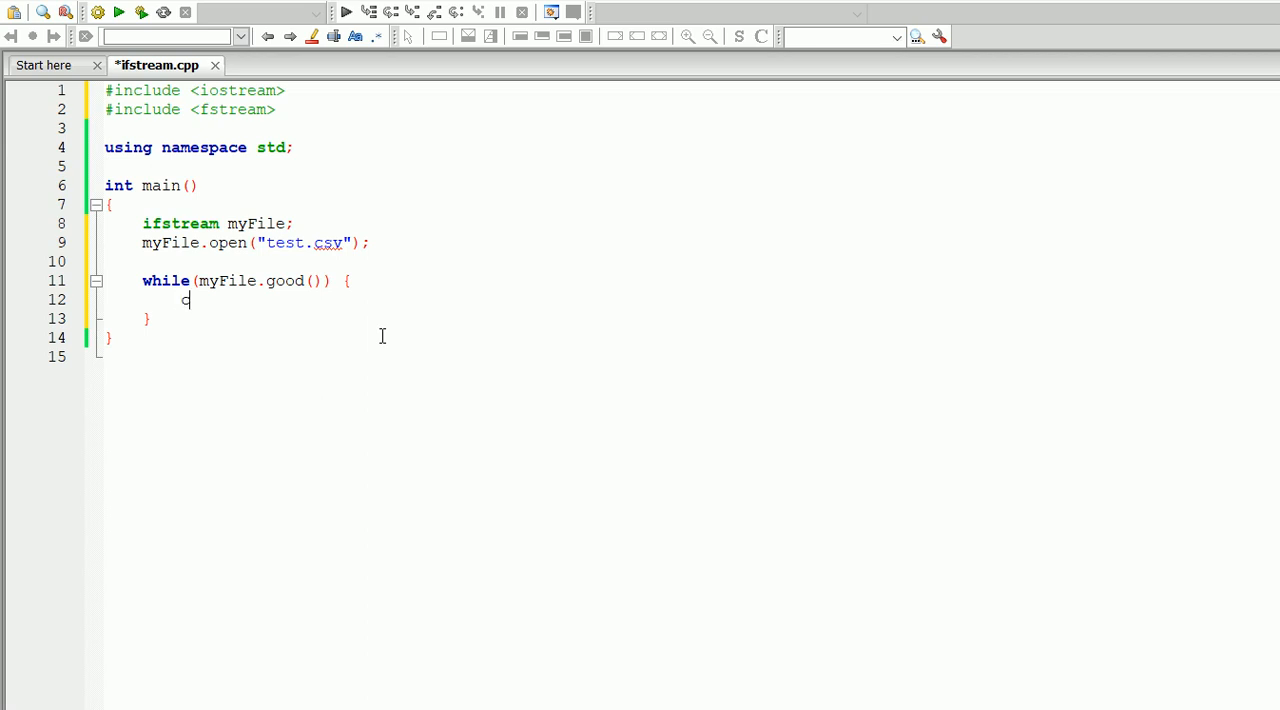
pyautogui.write('out')
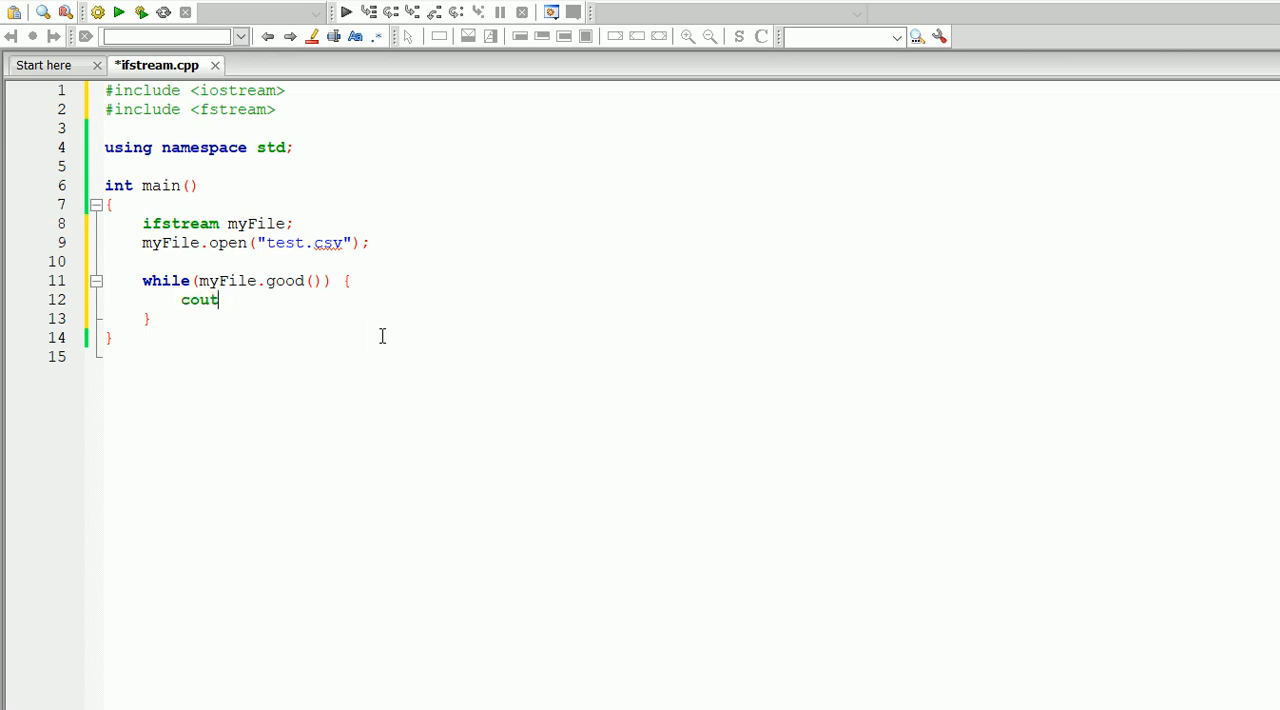
pyautogui.write('string')
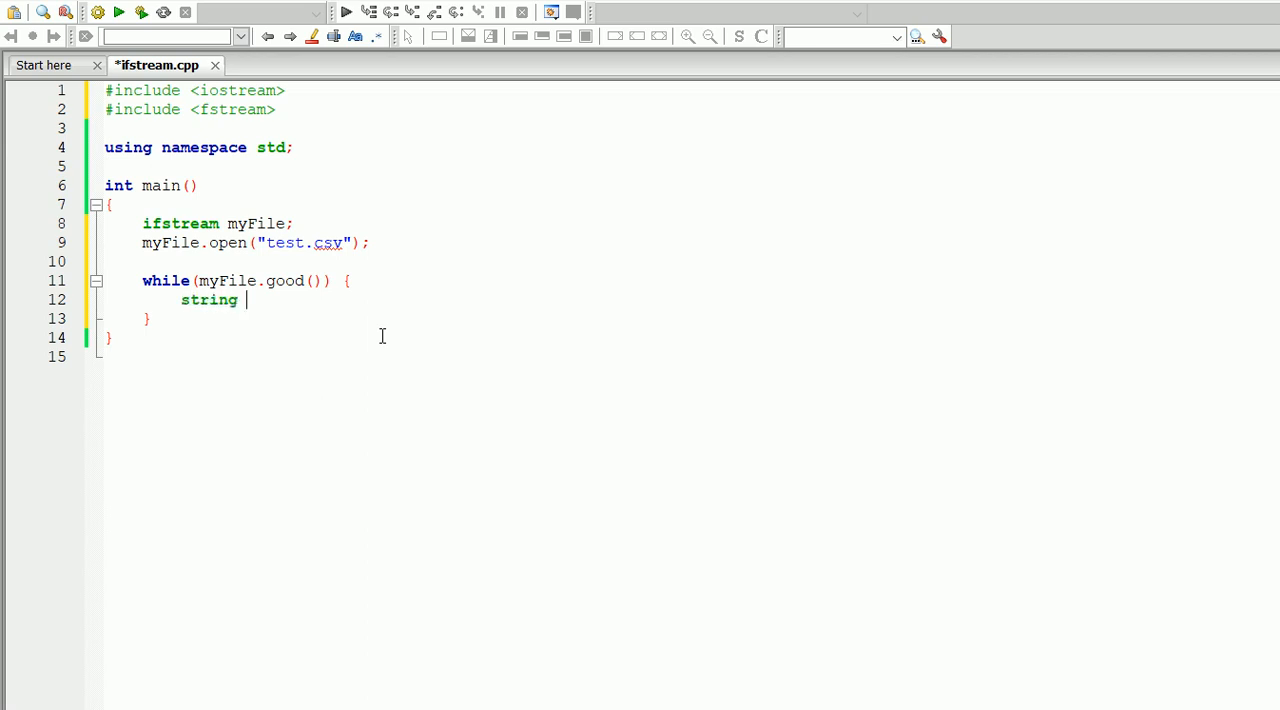
pyautogui.write('line;')
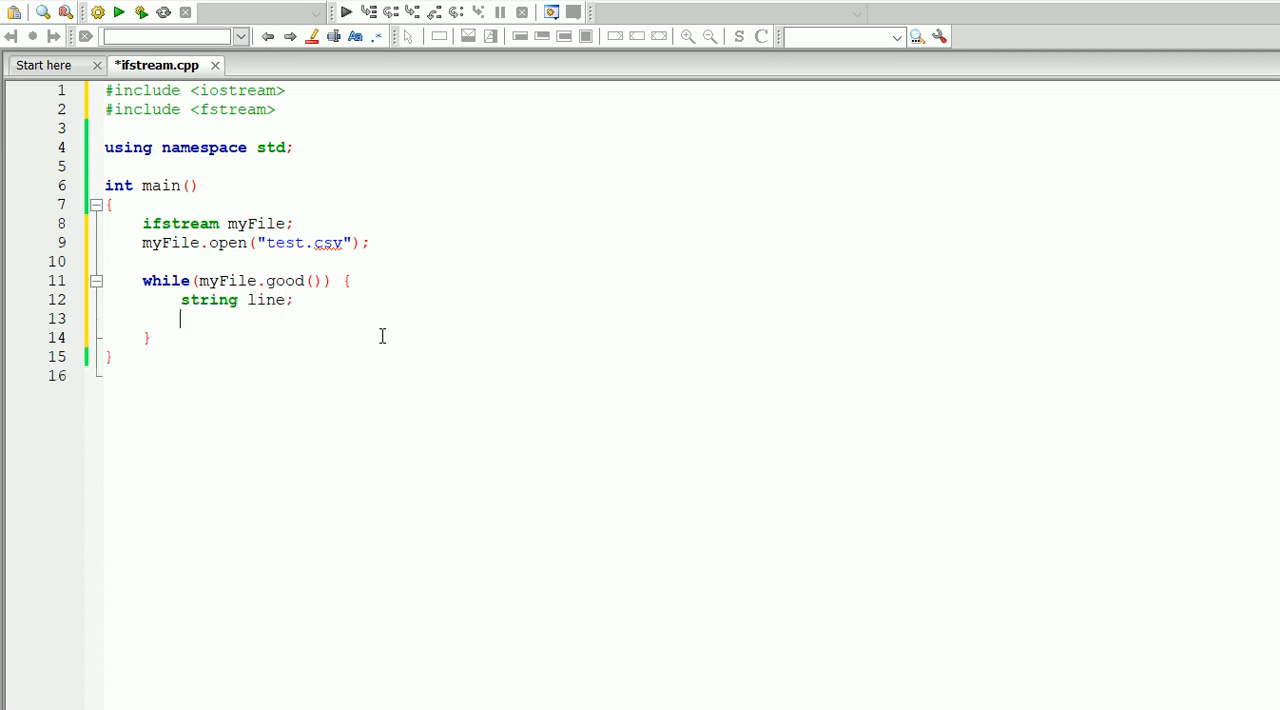
# Add getline(myFile, line, ','); to read each comma-separated value into line.
pyautogui.write('ge')
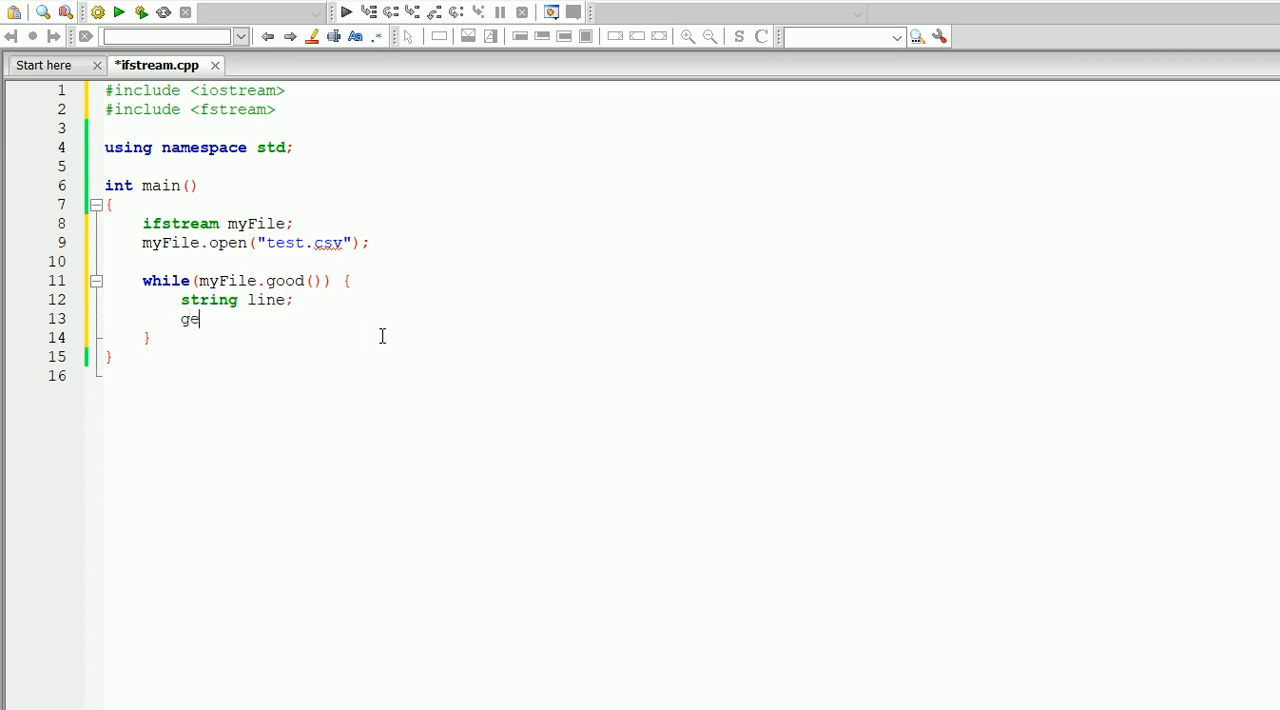
pyautogui.write('tline()')
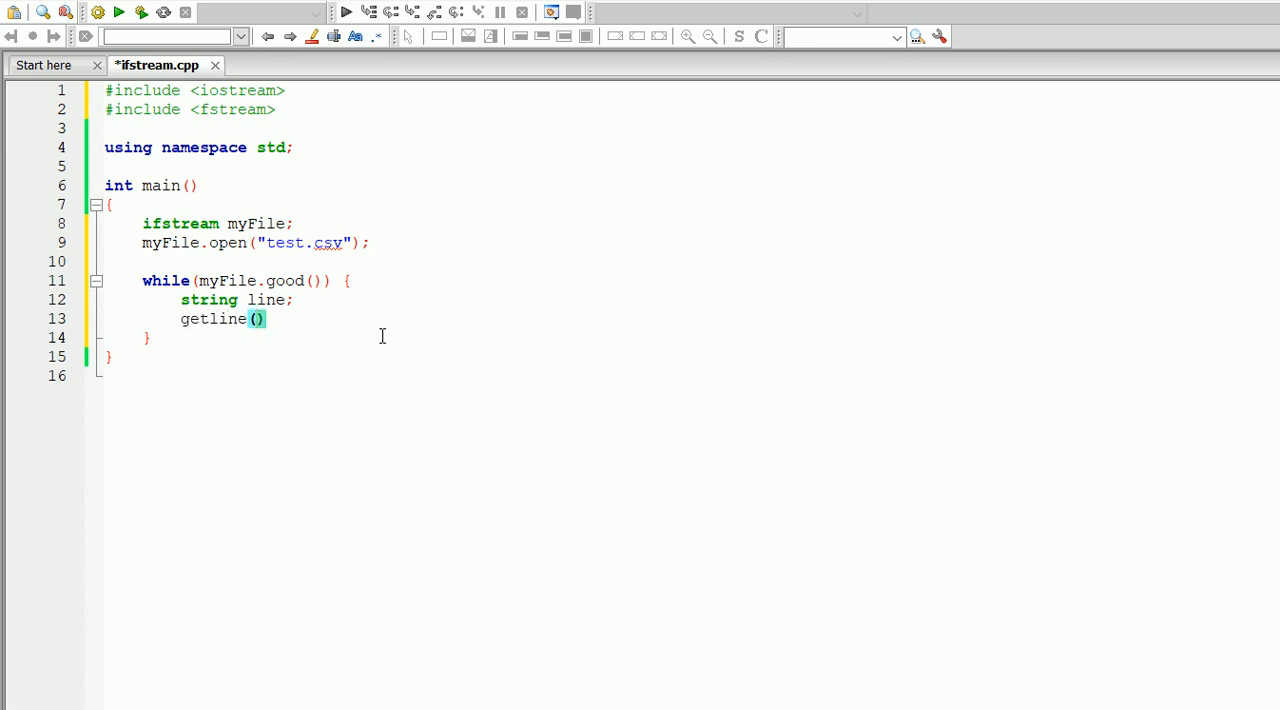
pyautogui.write('my')
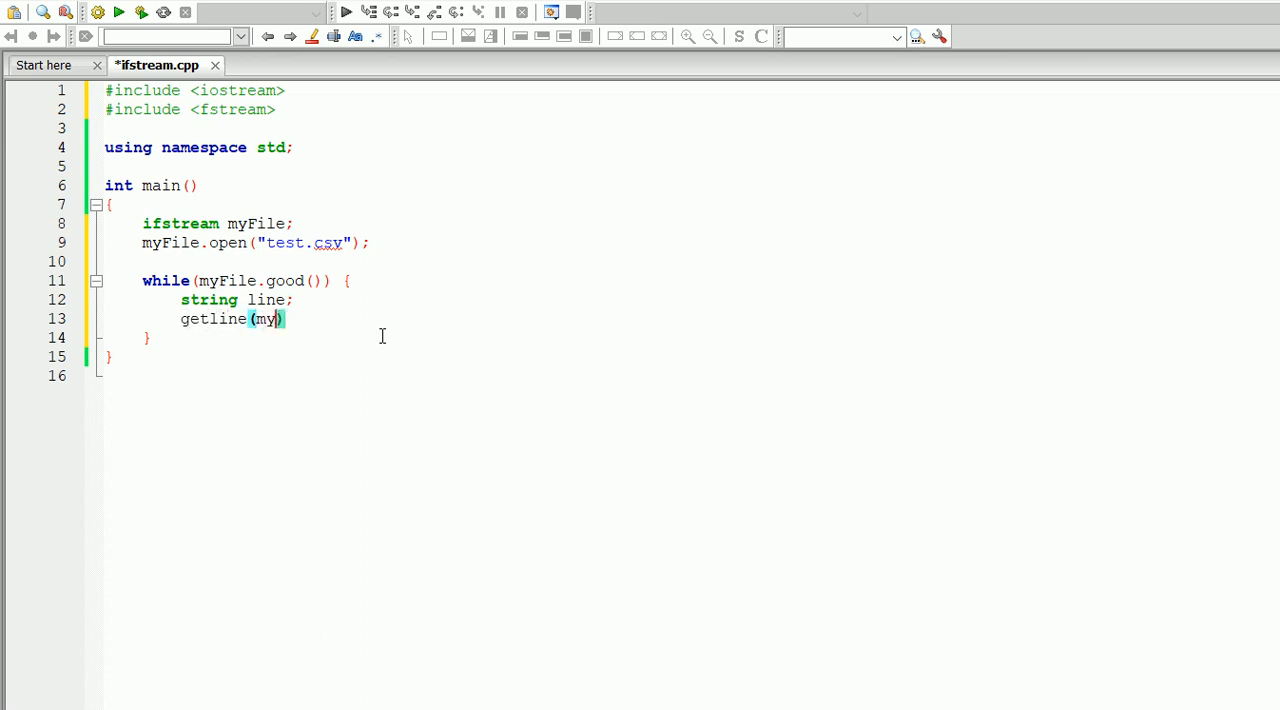
pyautogui.write('File,')
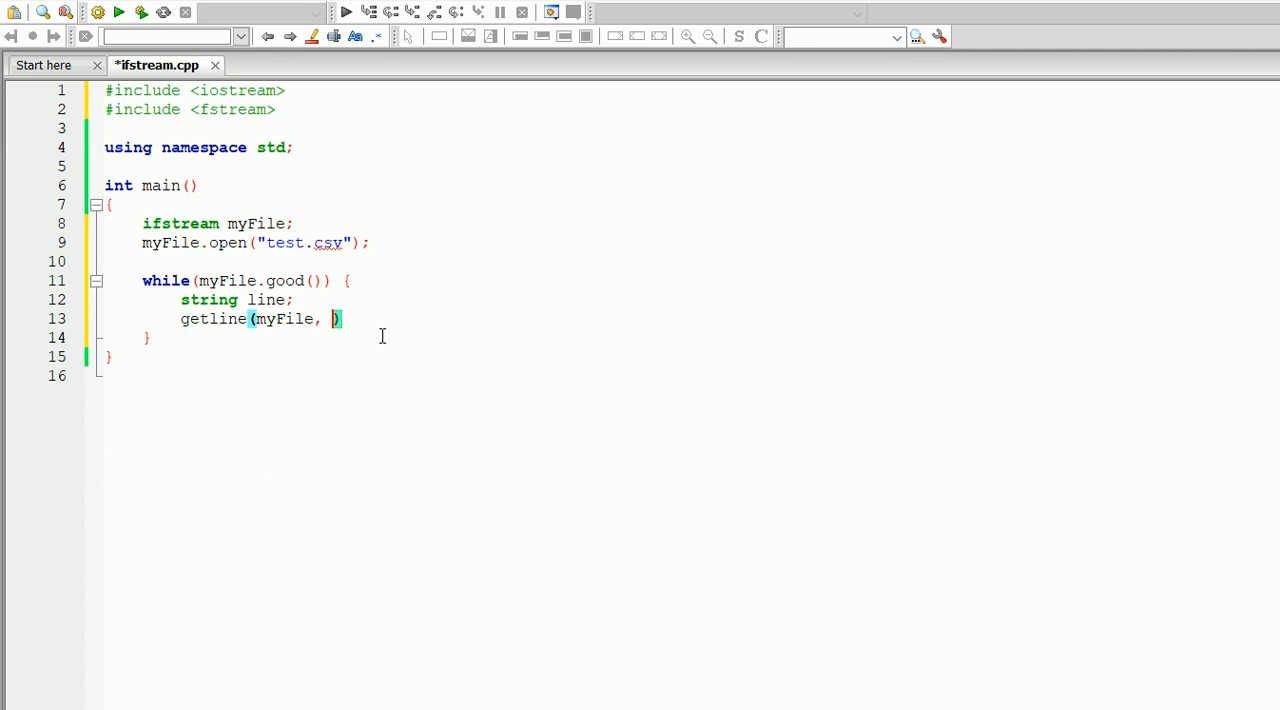
pyautogui.write('line')
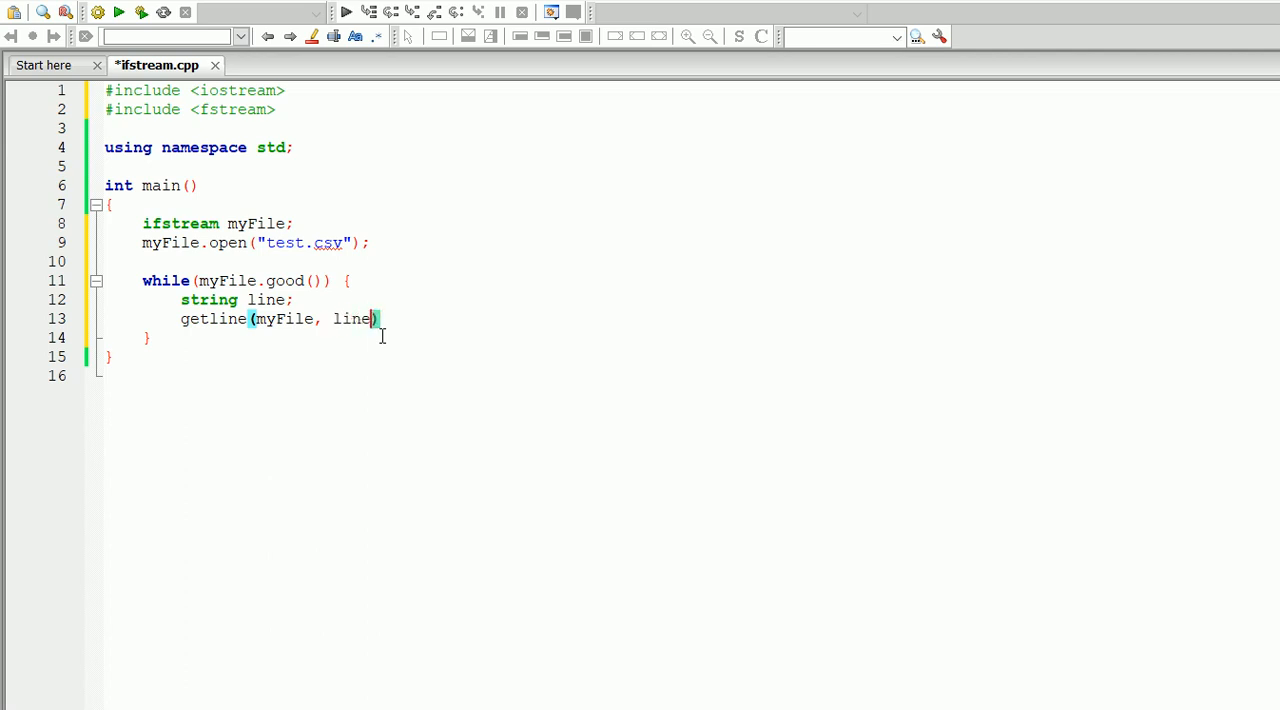
pyautogui.write(',')
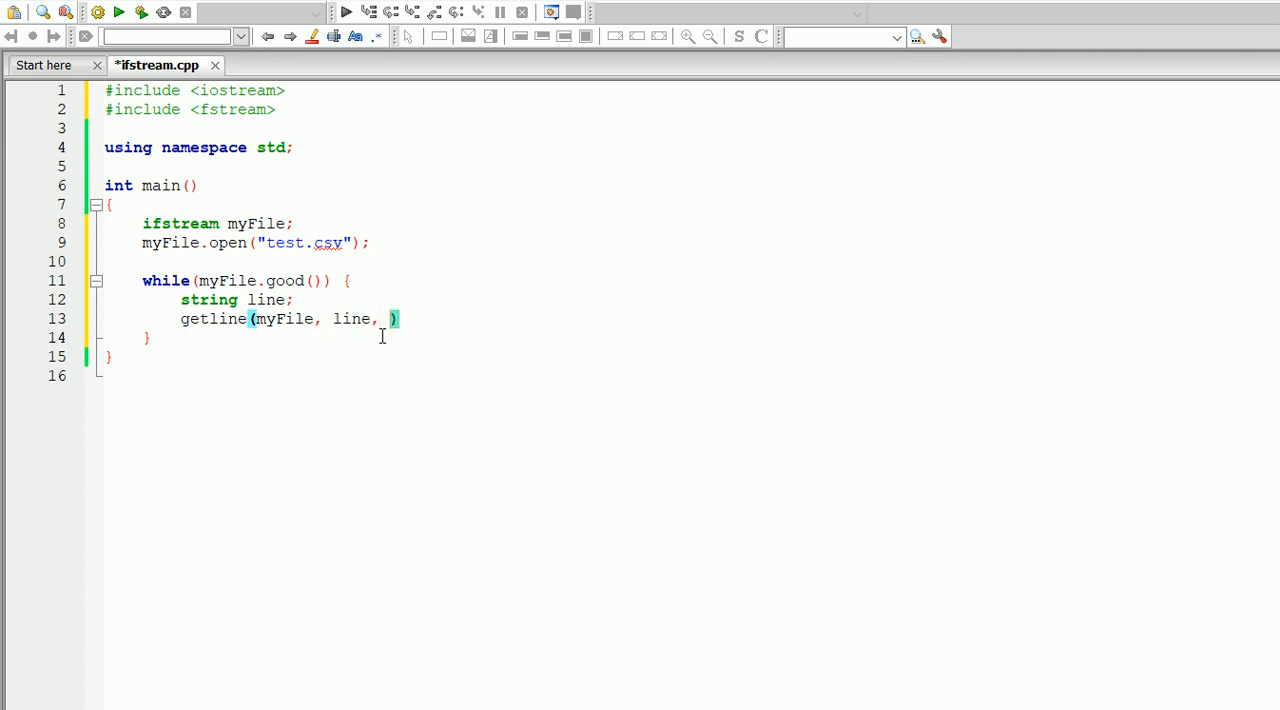
pyautogui.write("'")
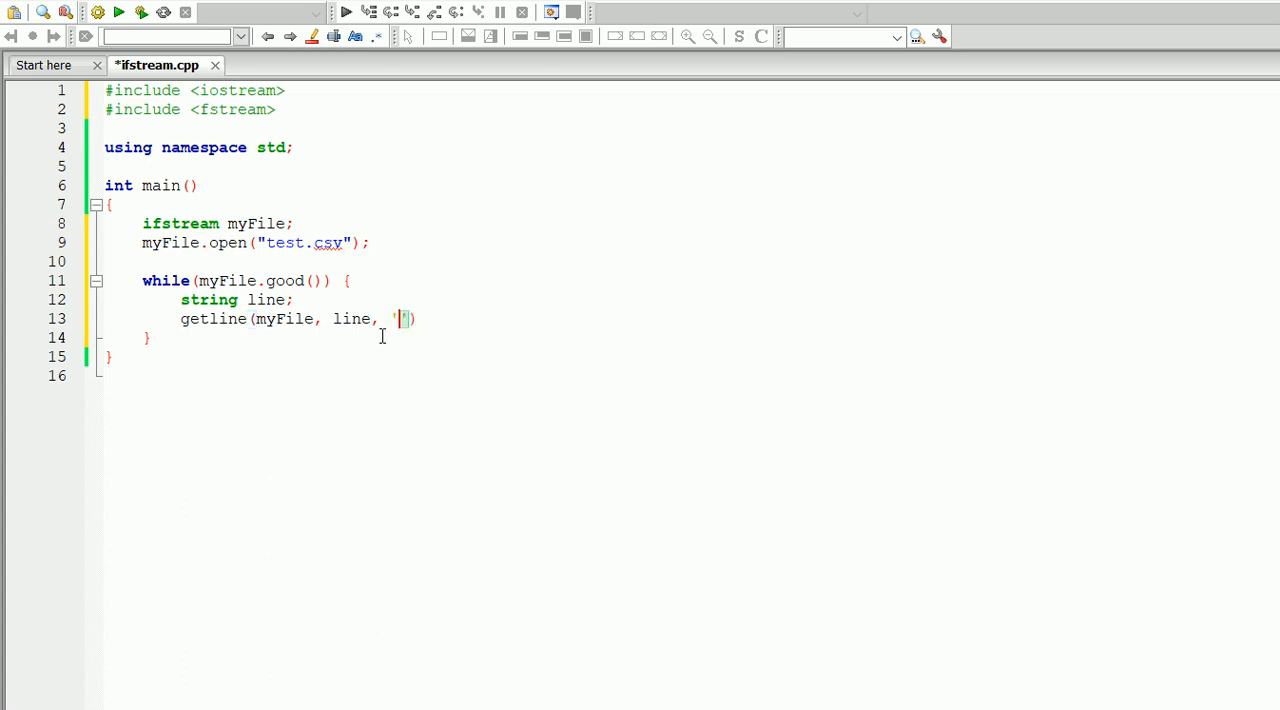
pyautogui.write(',')
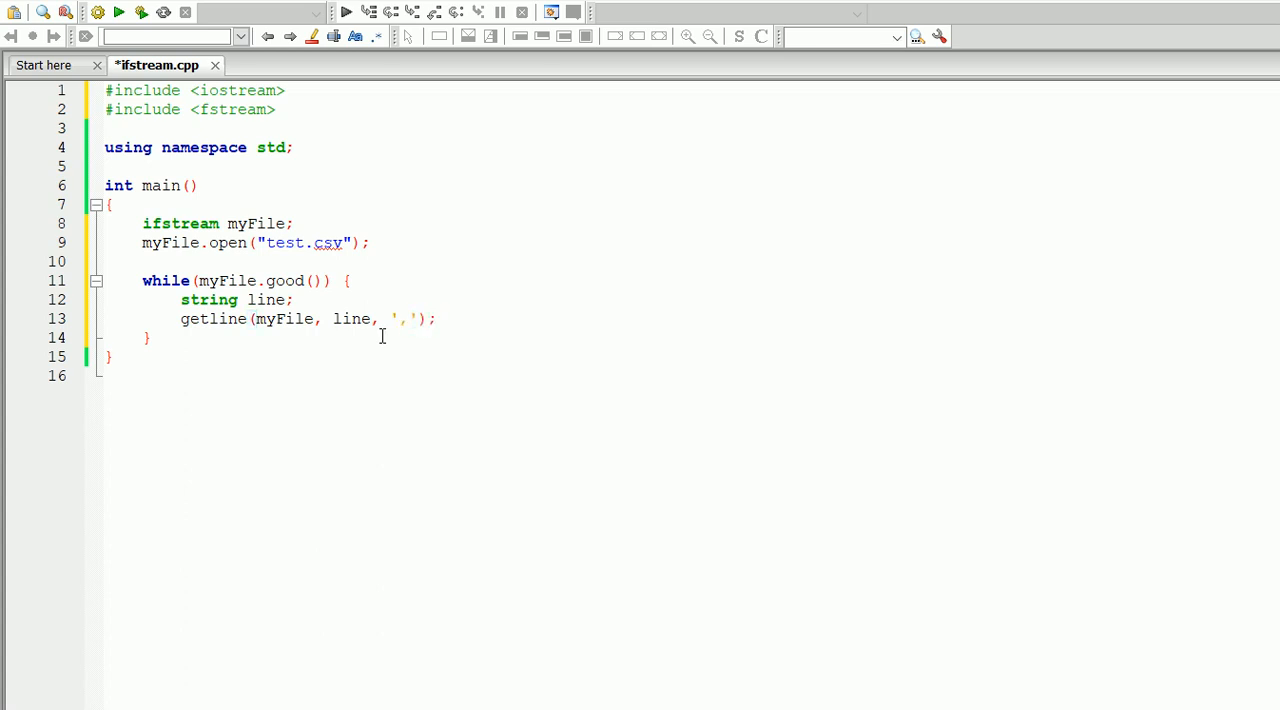
pyautogui.moveTo(308, 348)
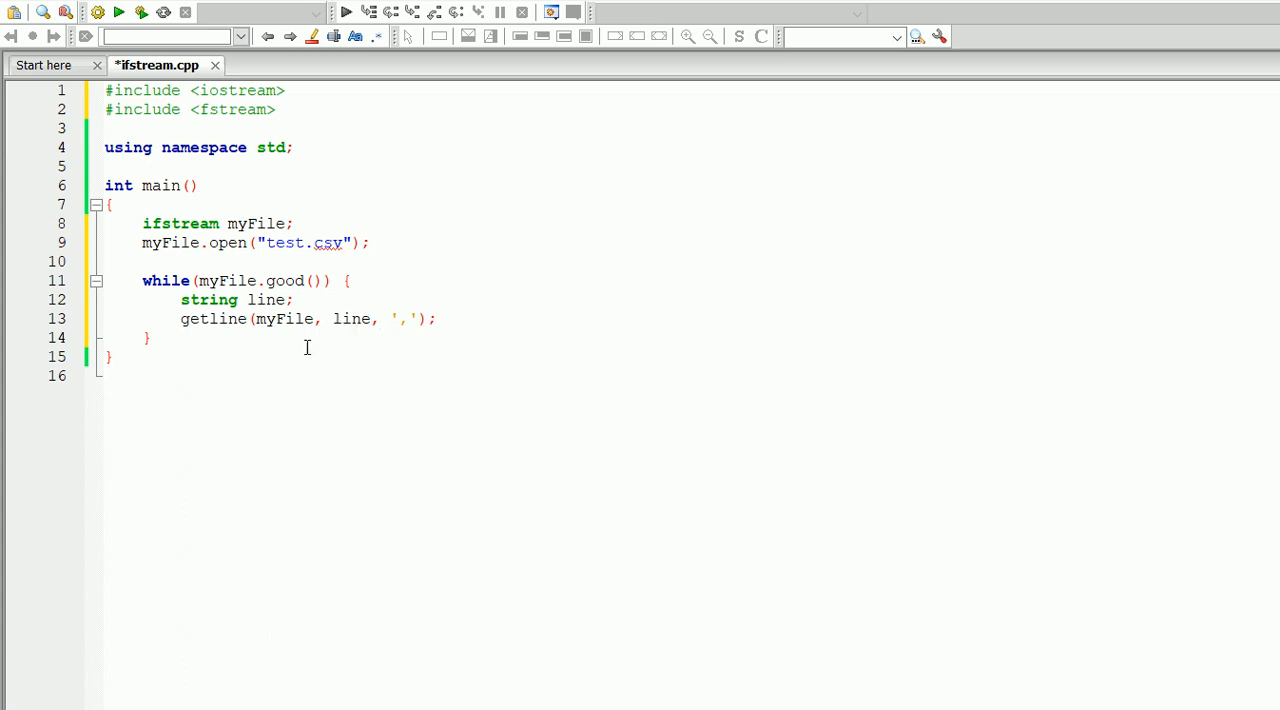
pyautogui.moveTo(364, 312)
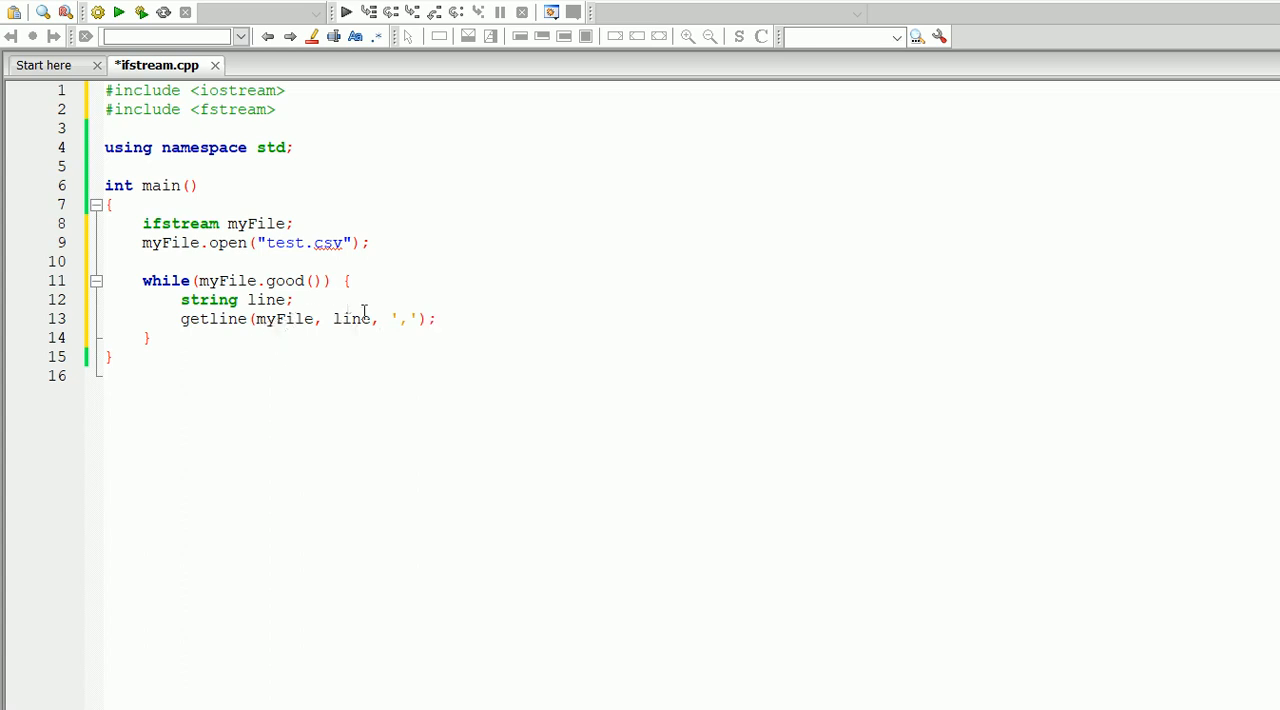
pyautogui.click(436, 318)
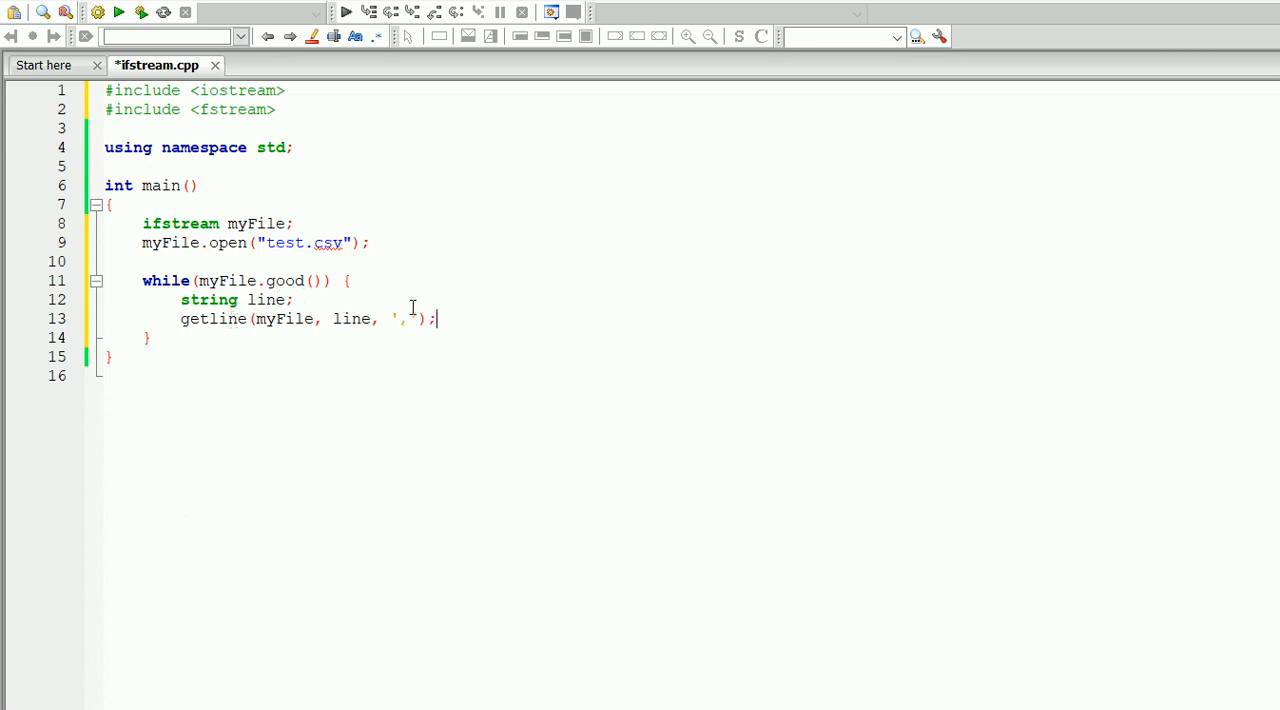
pyautogui.click(344, 318)
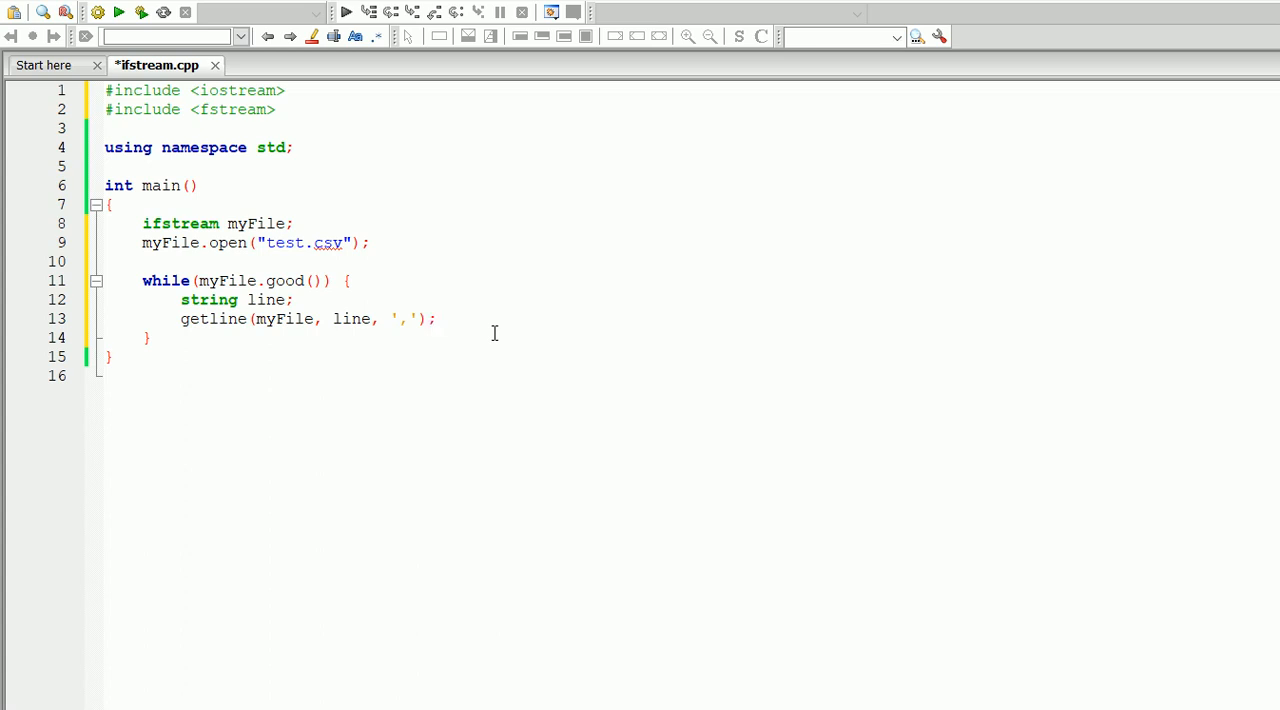
# Print each value with cout << line << endl; inside the loop.
pyautogui.write('c')
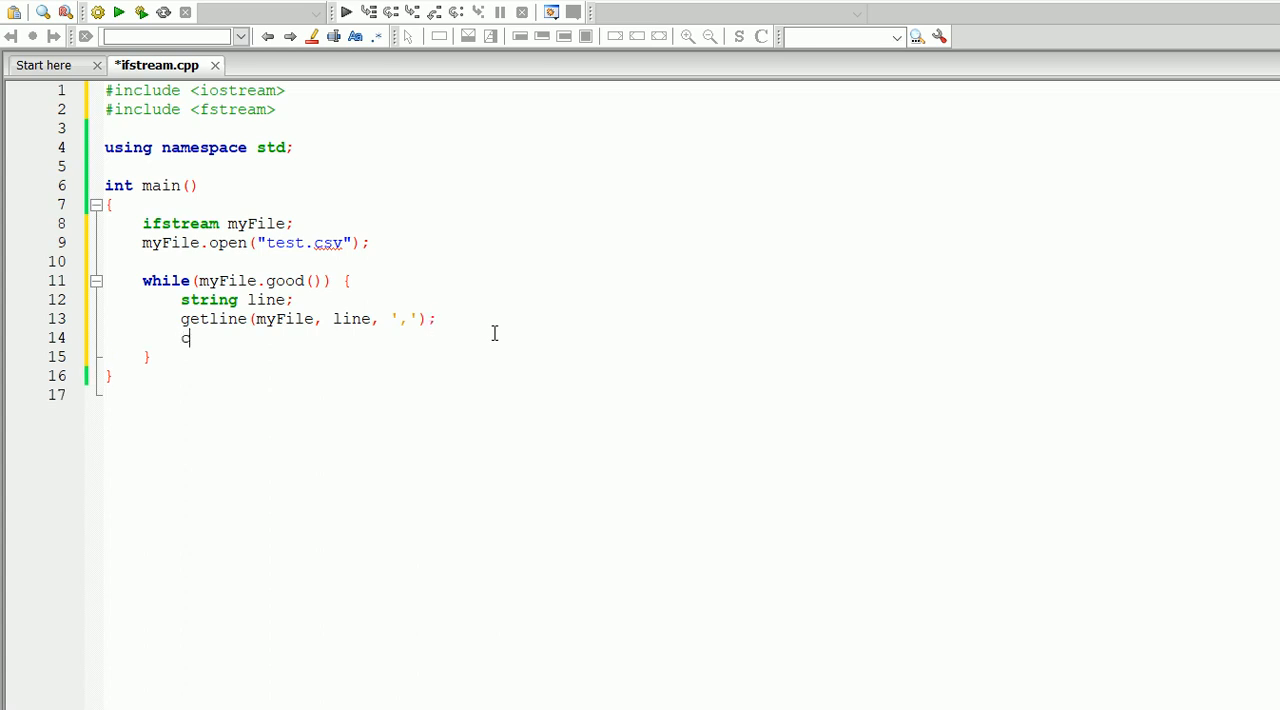
pyautogui.write('out <<')
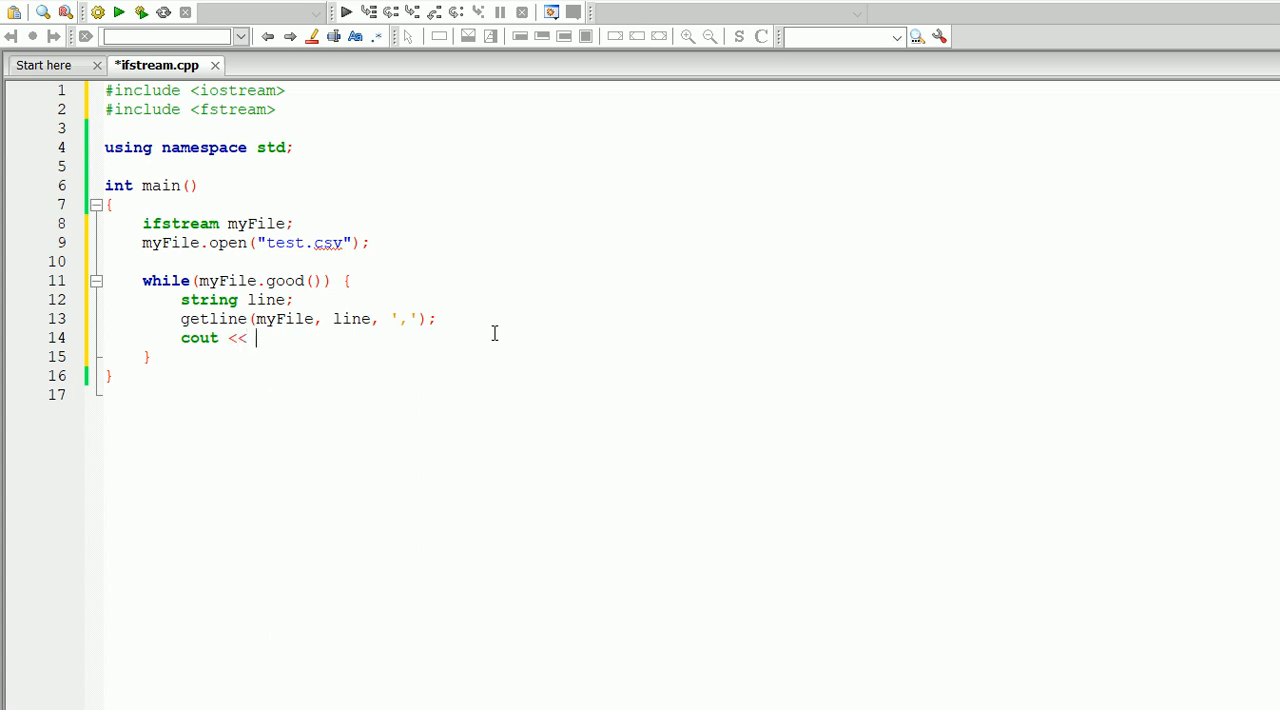
pyautogui.write('line <<')
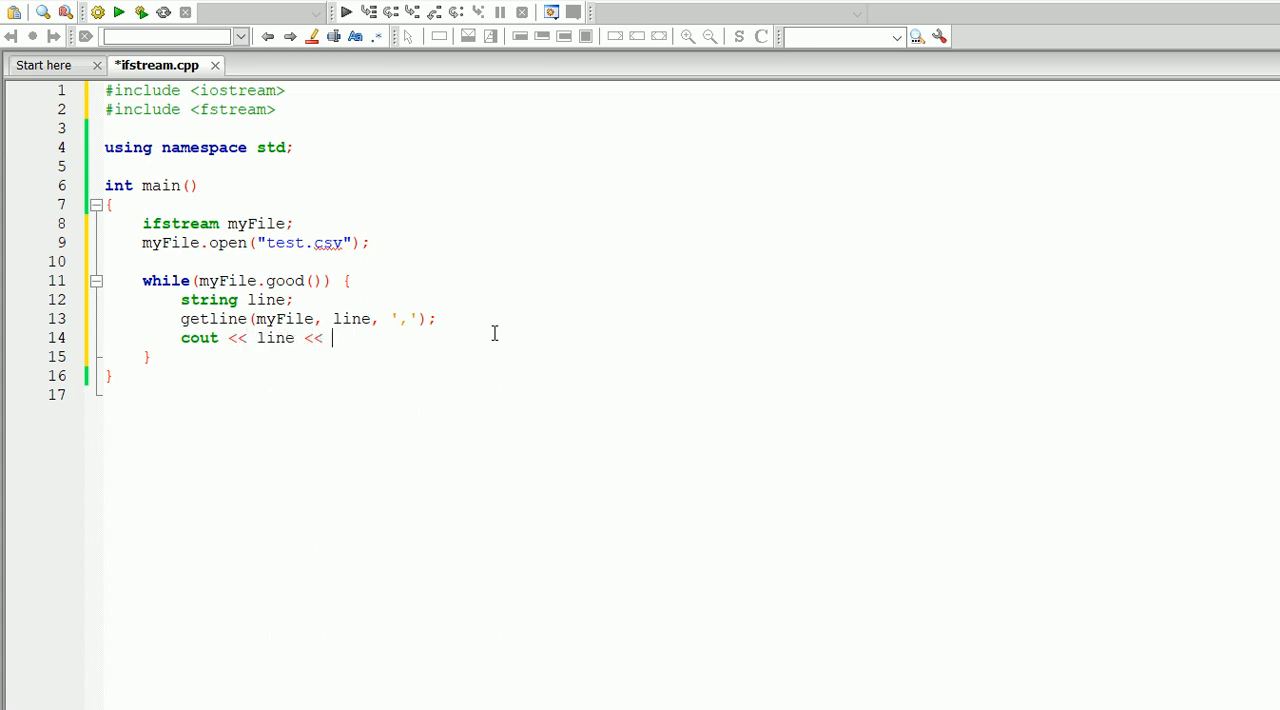
pyautogui.write('endl;')
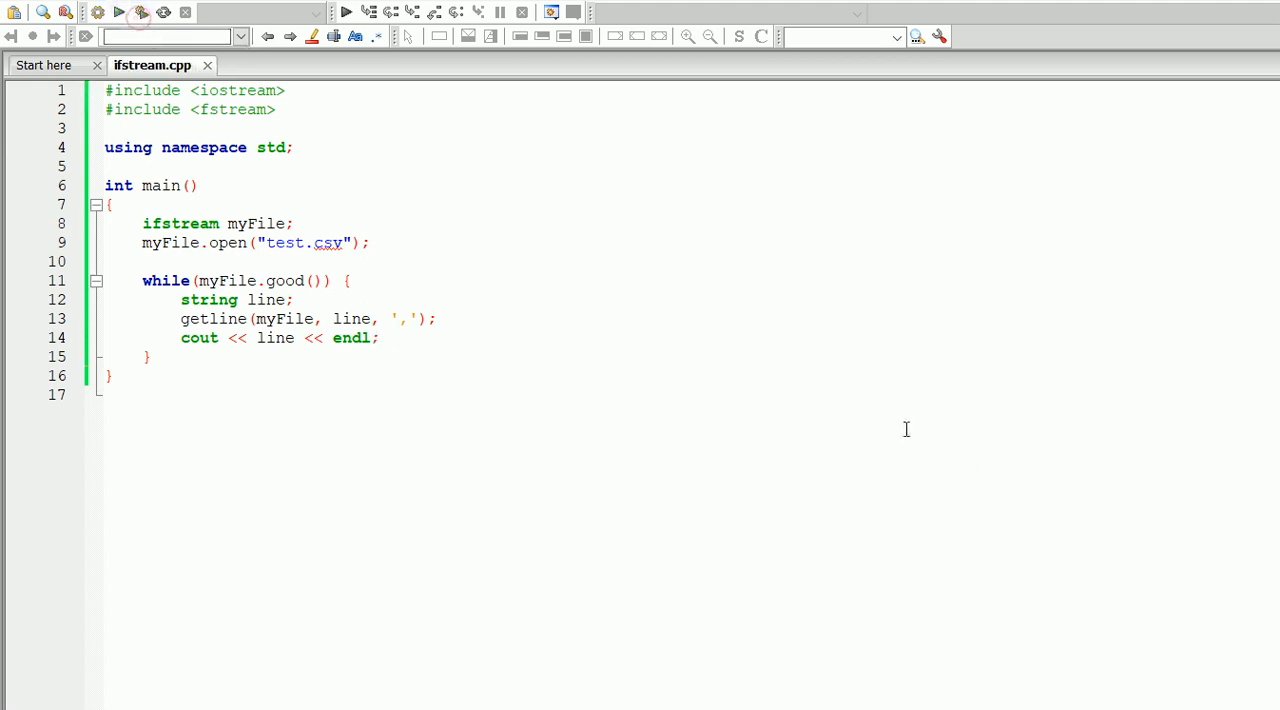
# Build and run the program so the console lists the values from test.csv.
pyautogui.click(344, 12)
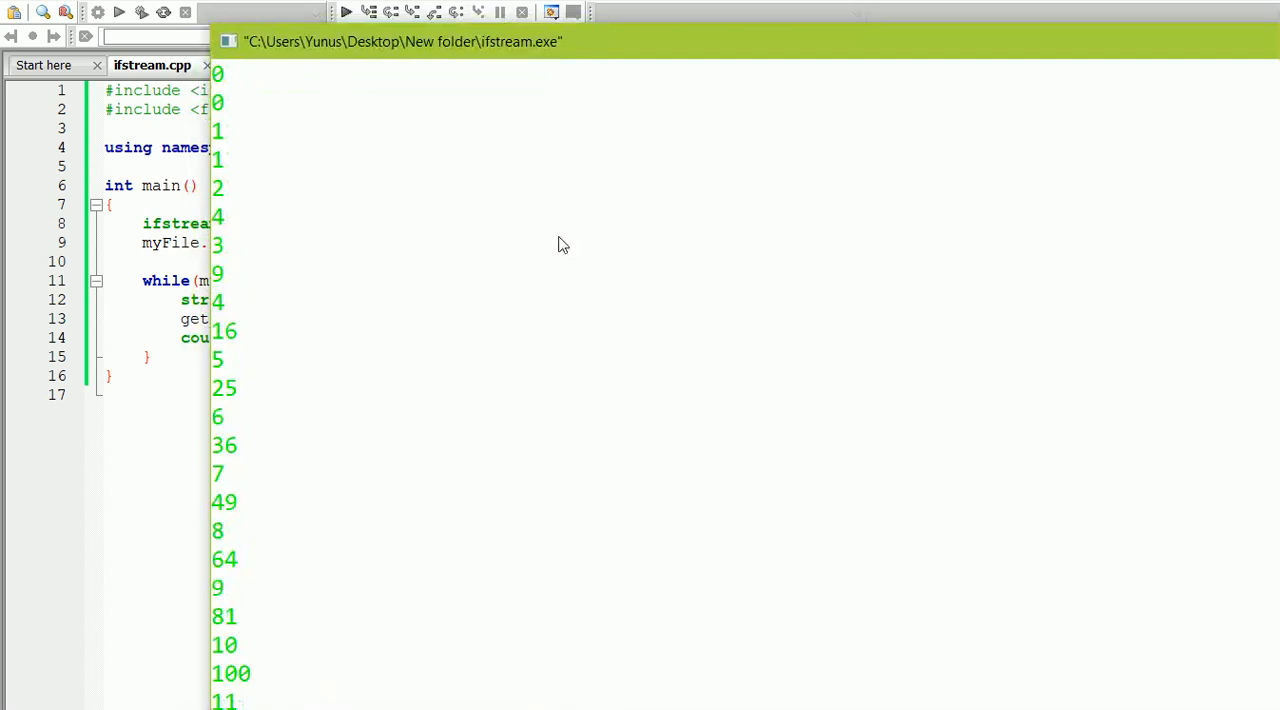
pyautogui.moveTo(396, 296)
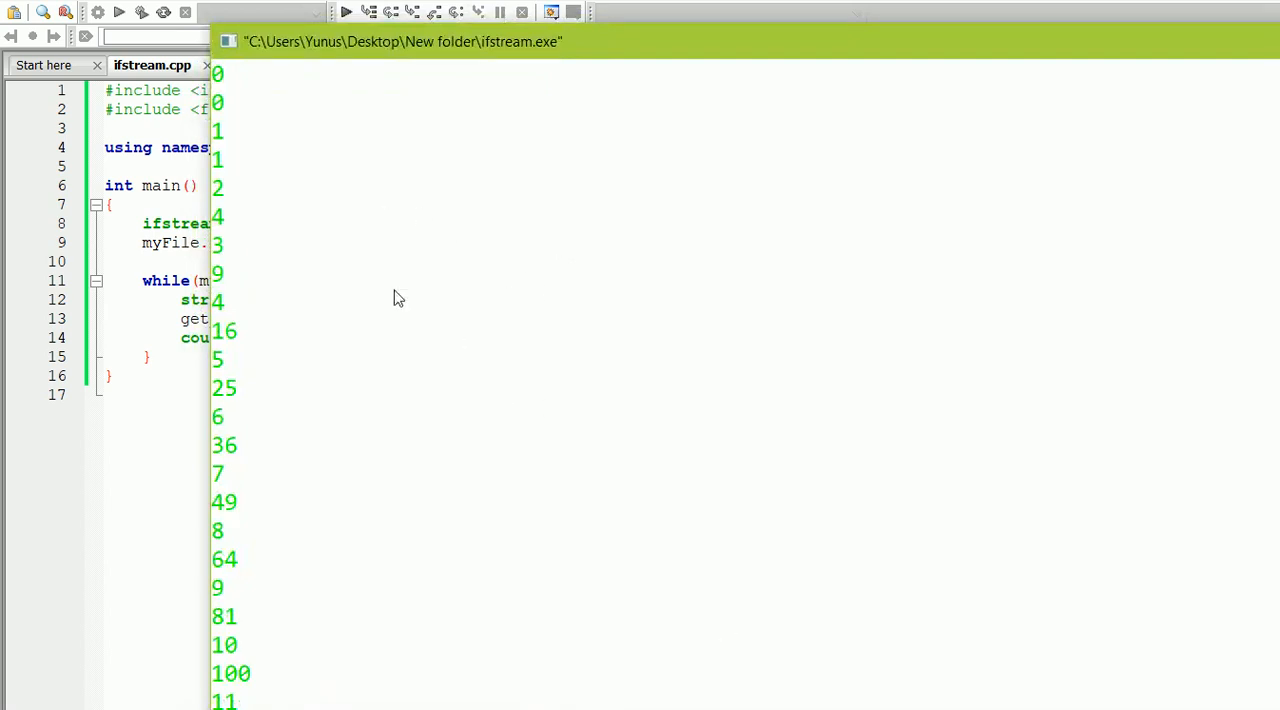
pyautogui.moveTo(404, 532)
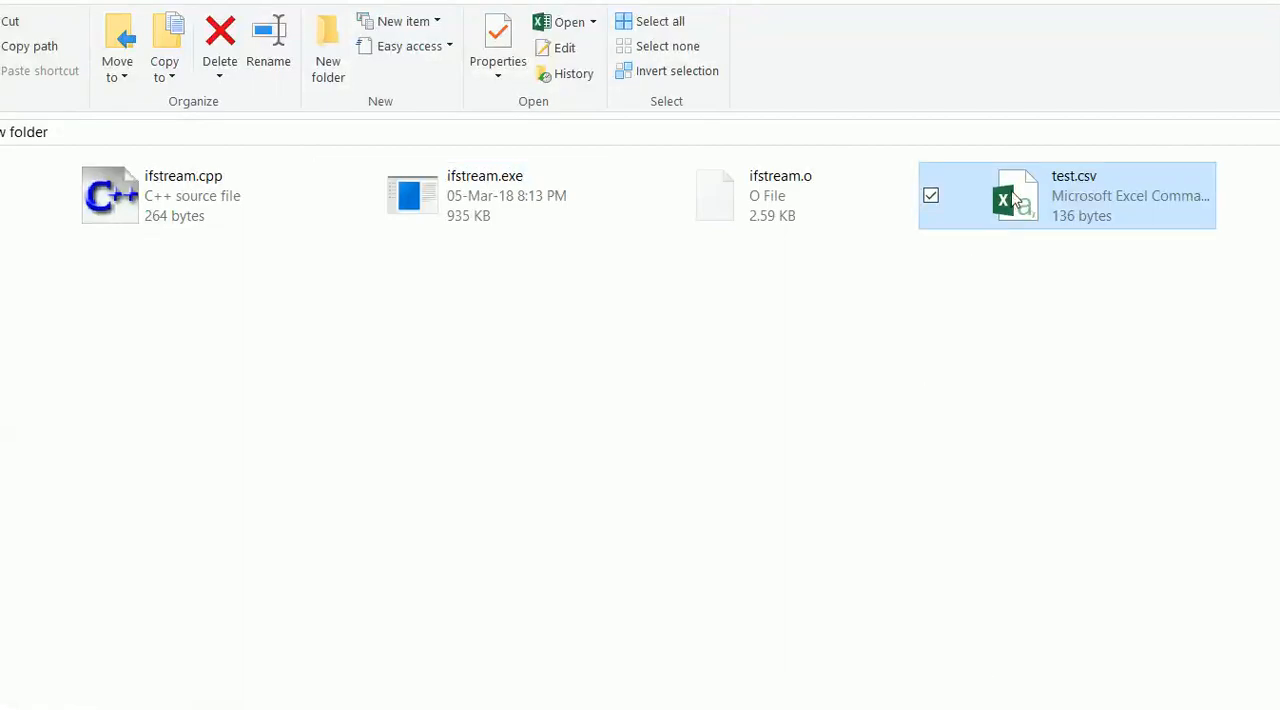
# Open test.csv in Excel and maximize it to compare the data with the output.
pyautogui.doubleClick(1016, 196)
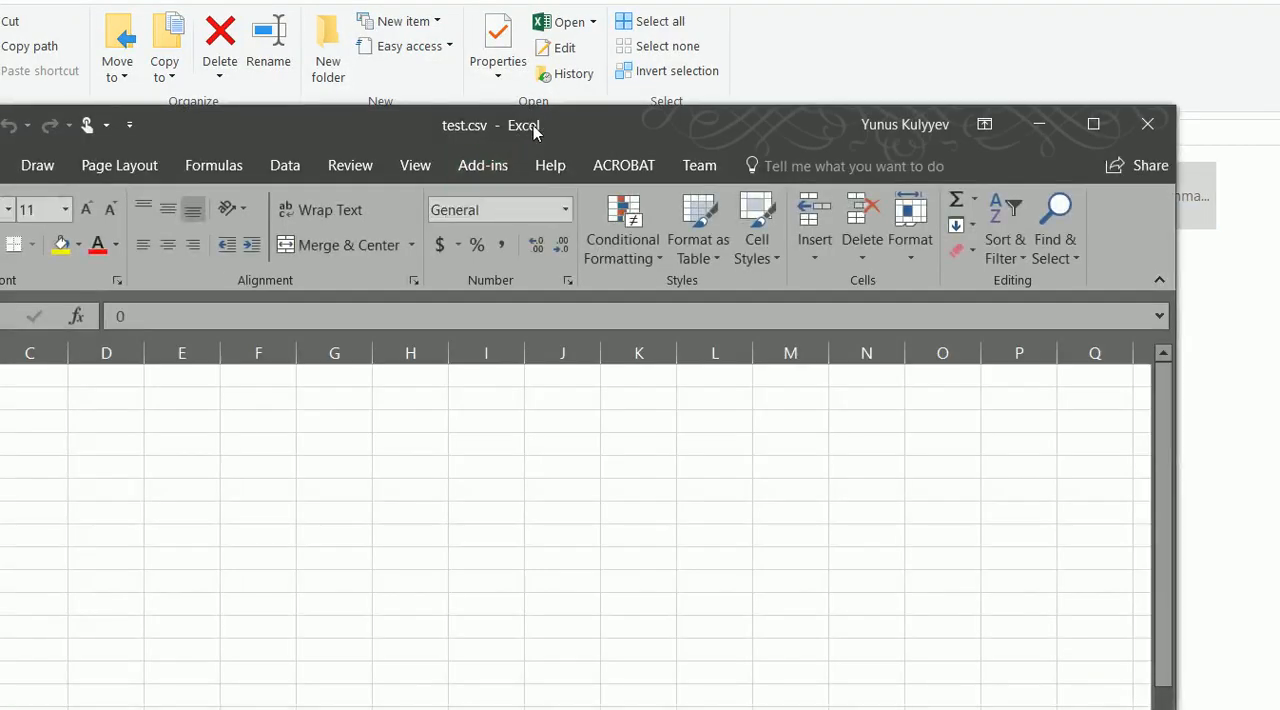
pyautogui.doubleClick(110, 194)
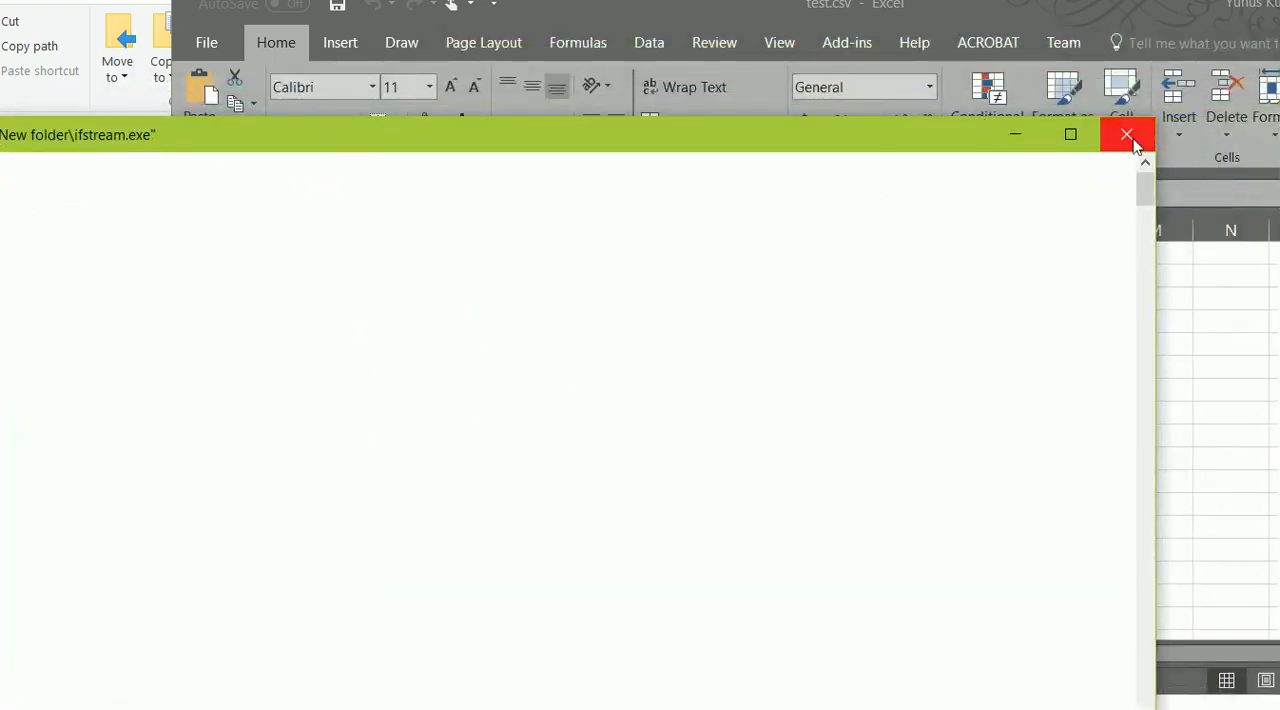
# Close the console window and the test.csv workbook to return to the code.
pyautogui.click(1128, 134)
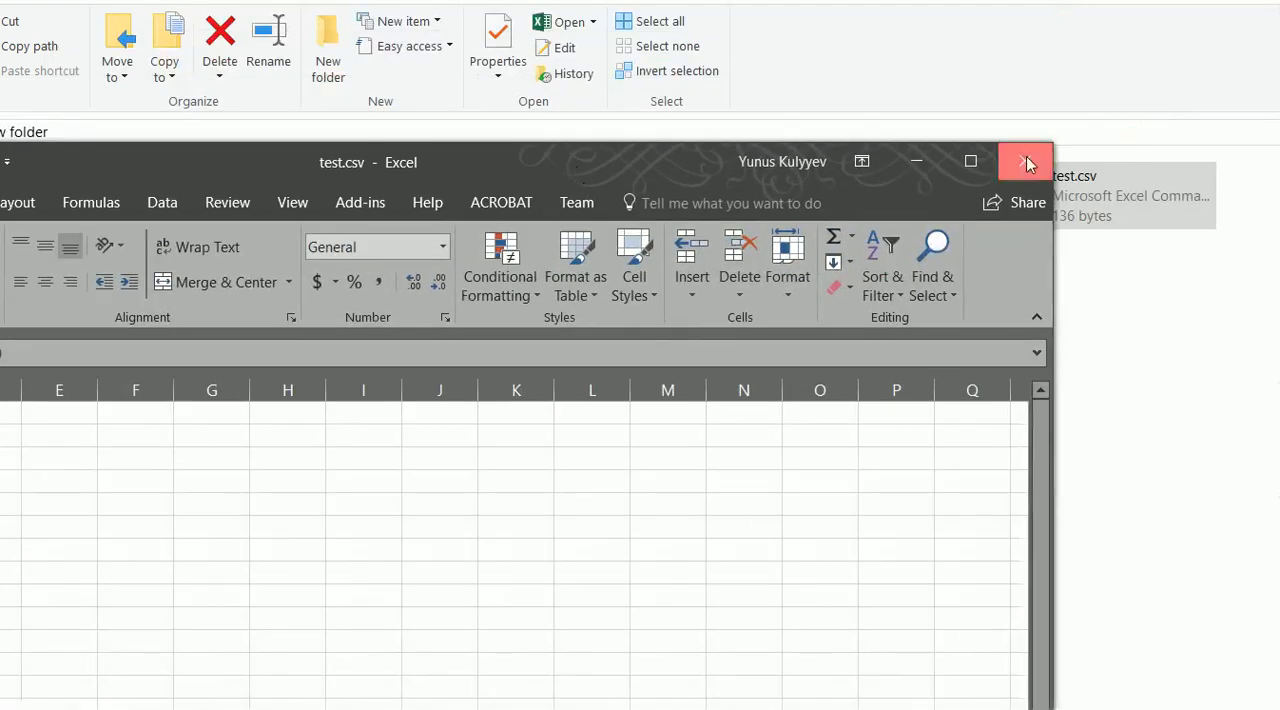
pyautogui.click(1028, 160)
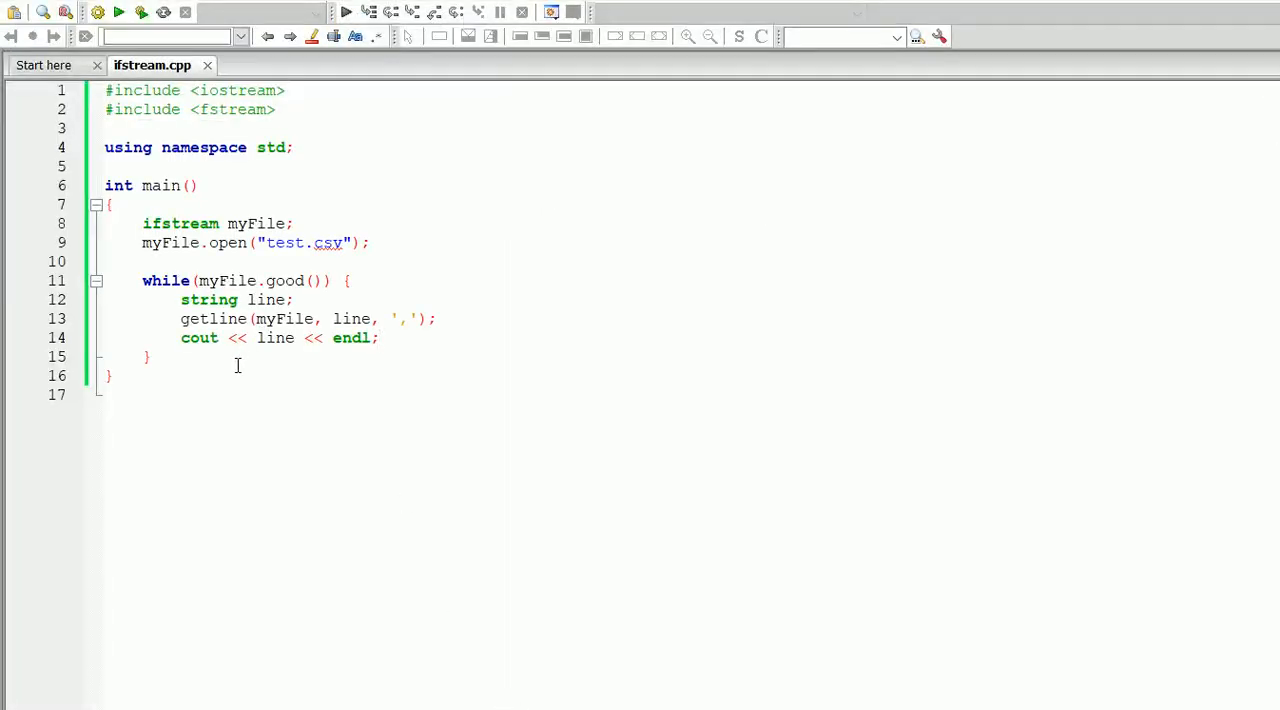
# Add myFile.close(); after the while loop and rebuild and run the program.
pyautogui.click(146, 356)
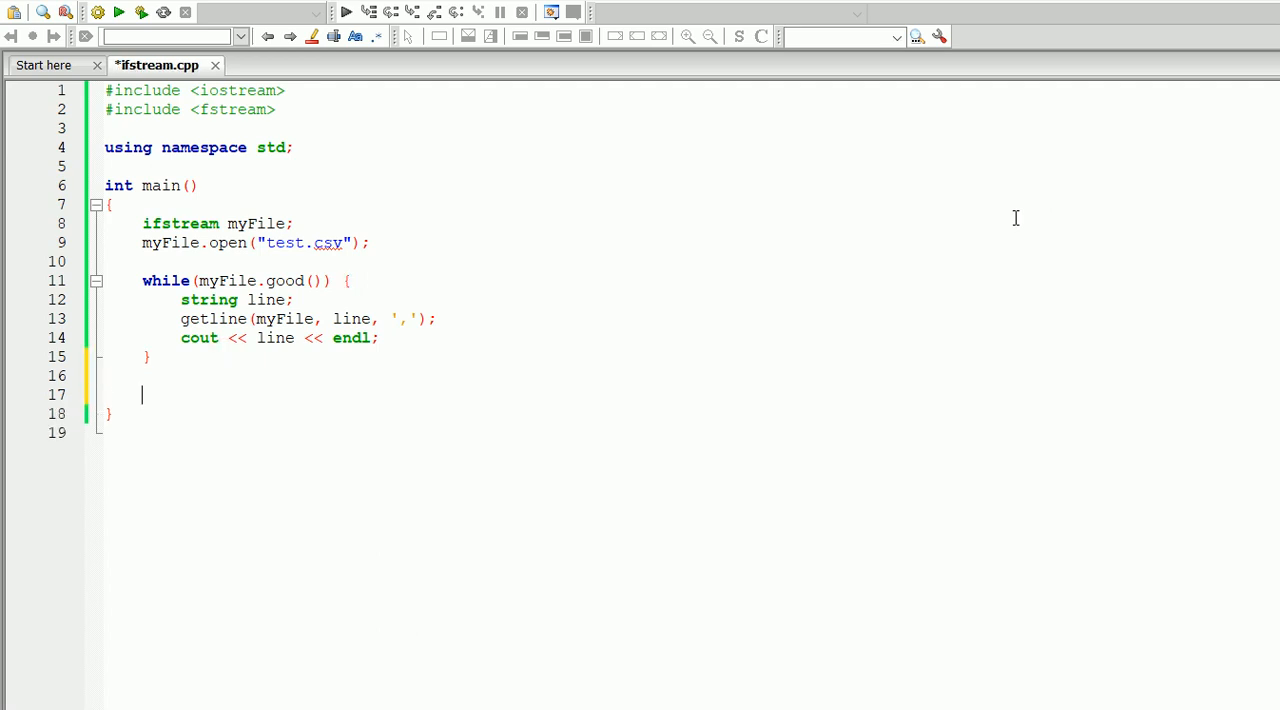
pyautogui.write('myFile')
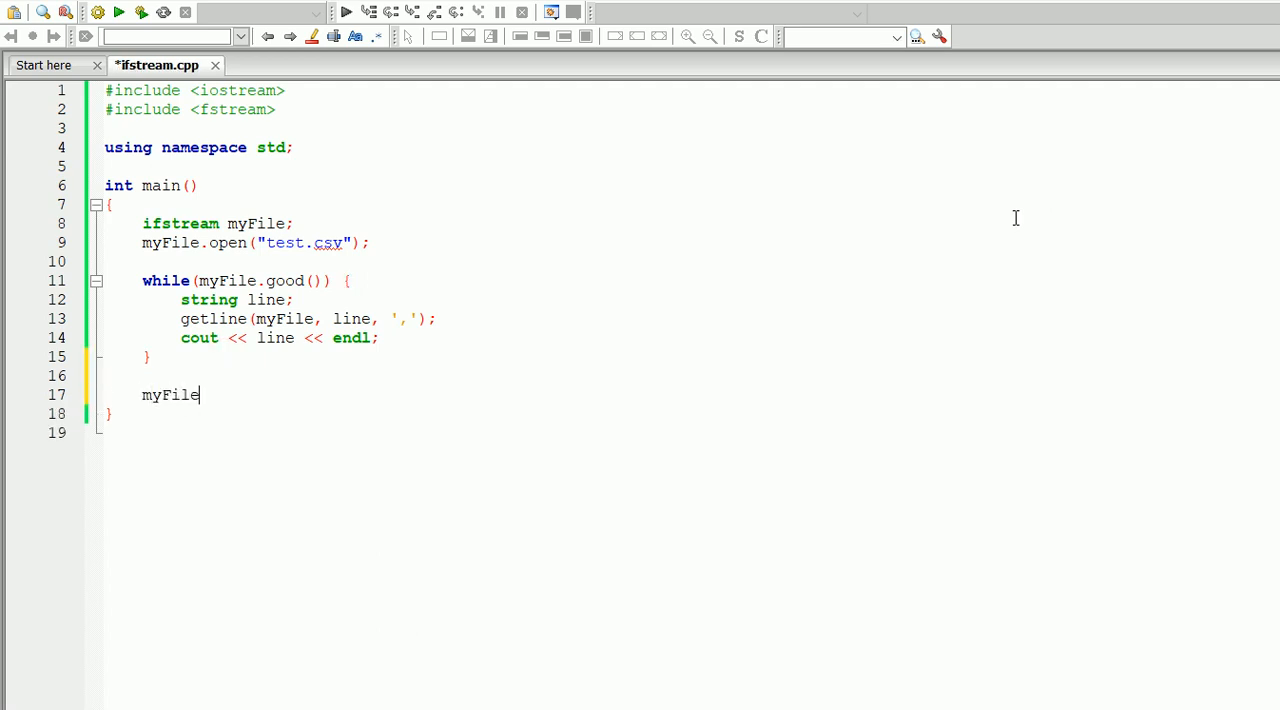
pyautogui.write('.c')
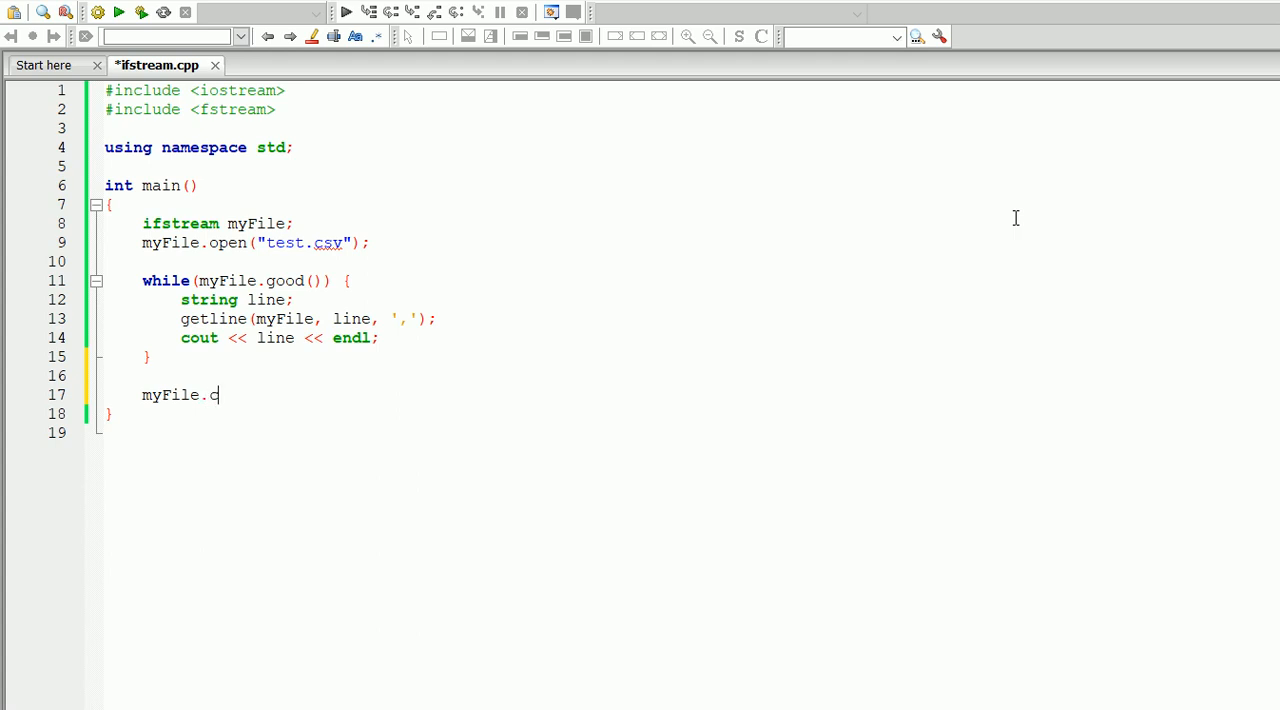
pyautogui.write('lose()')
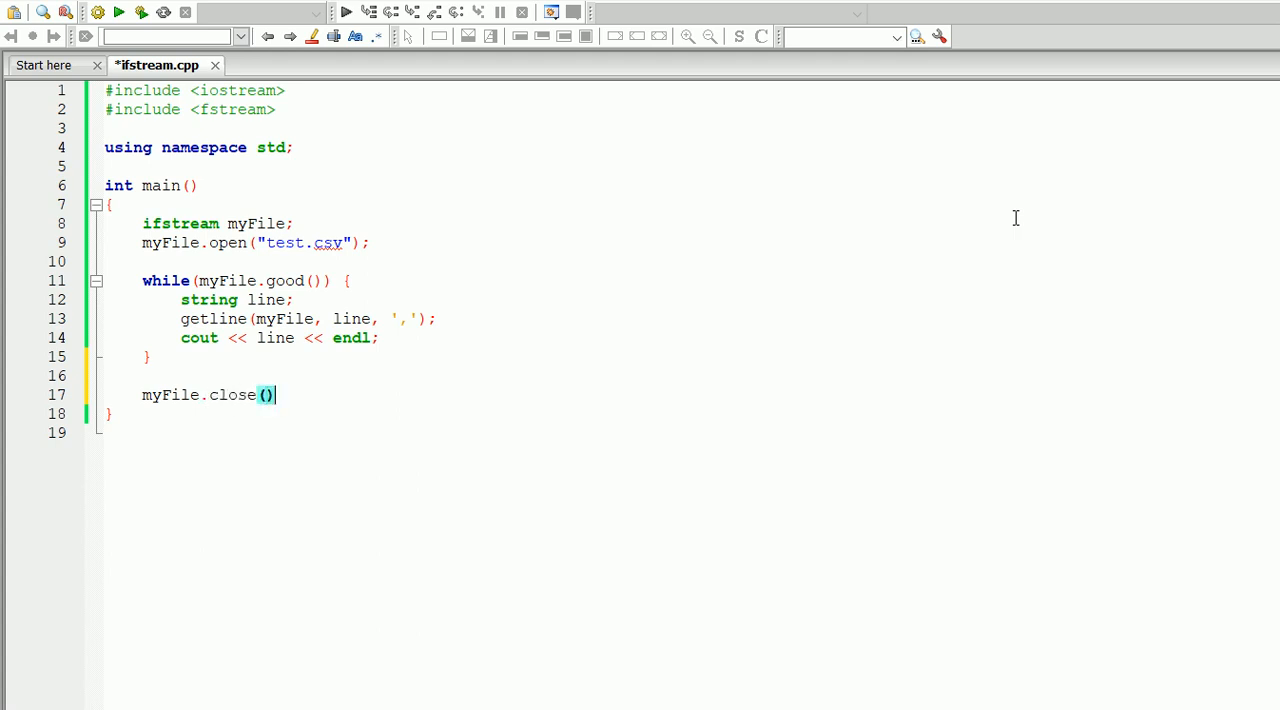
pyautogui.write(';')
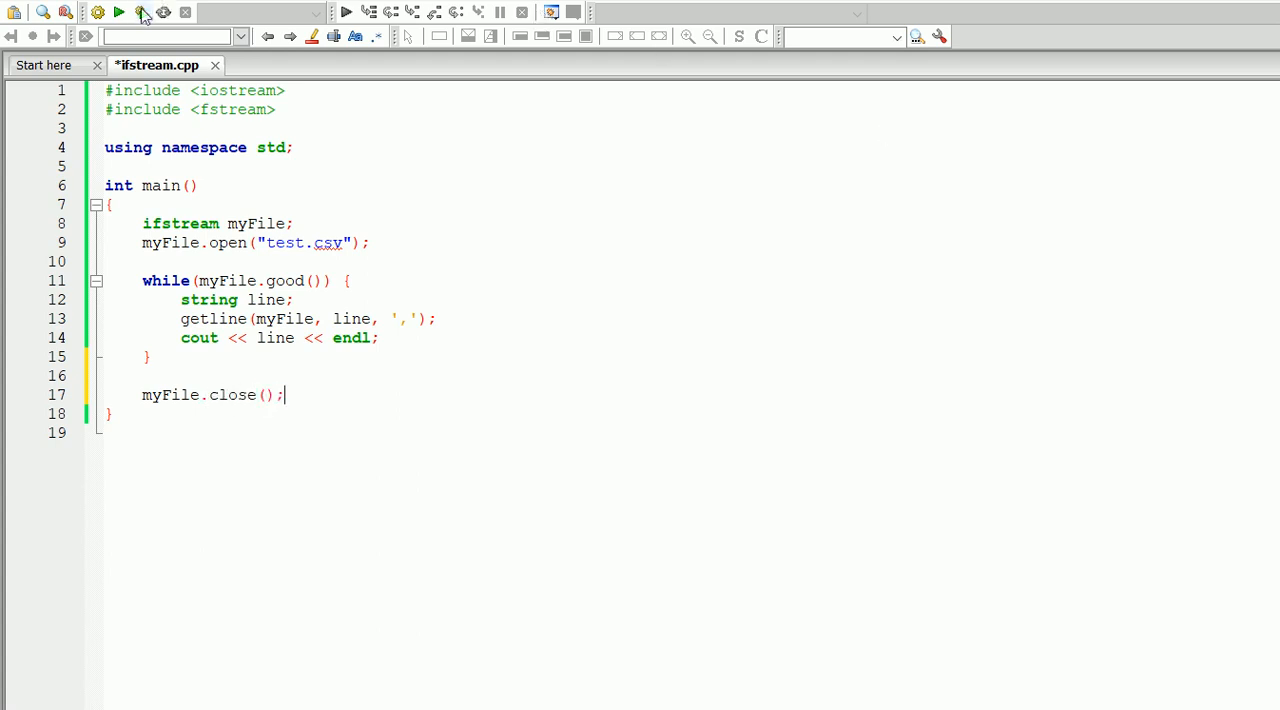
pyautogui.click(118, 12)
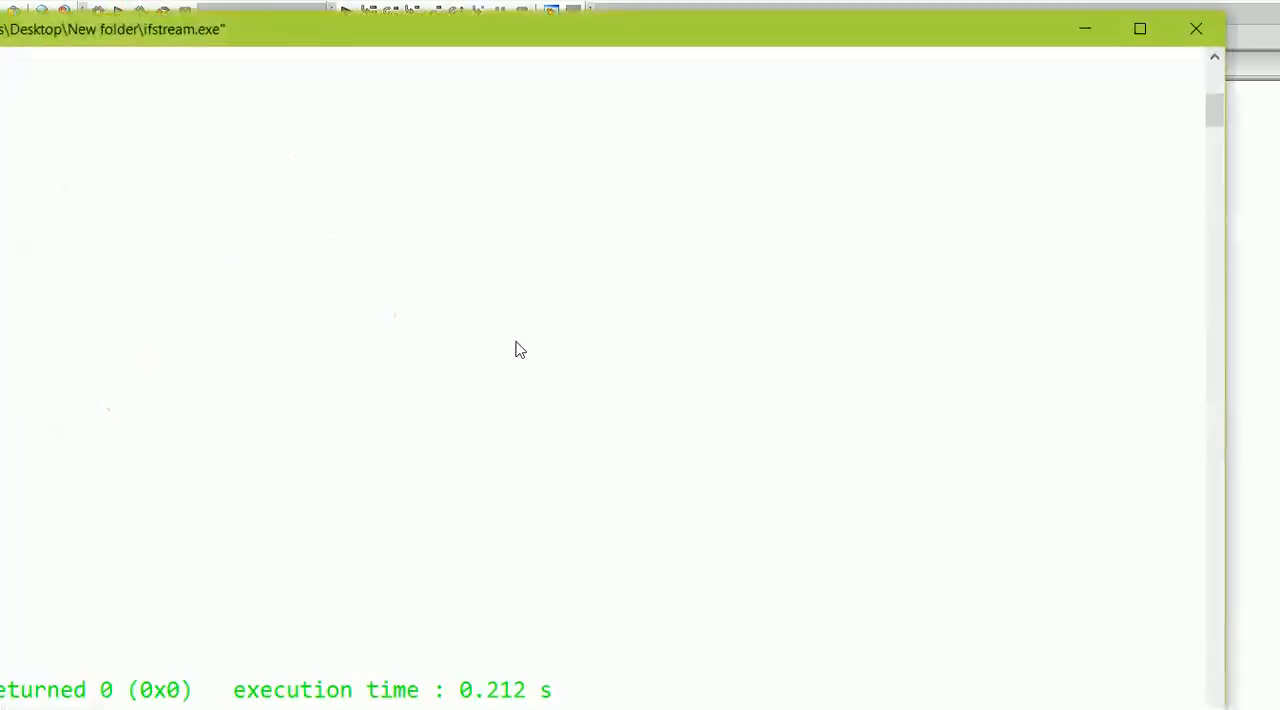